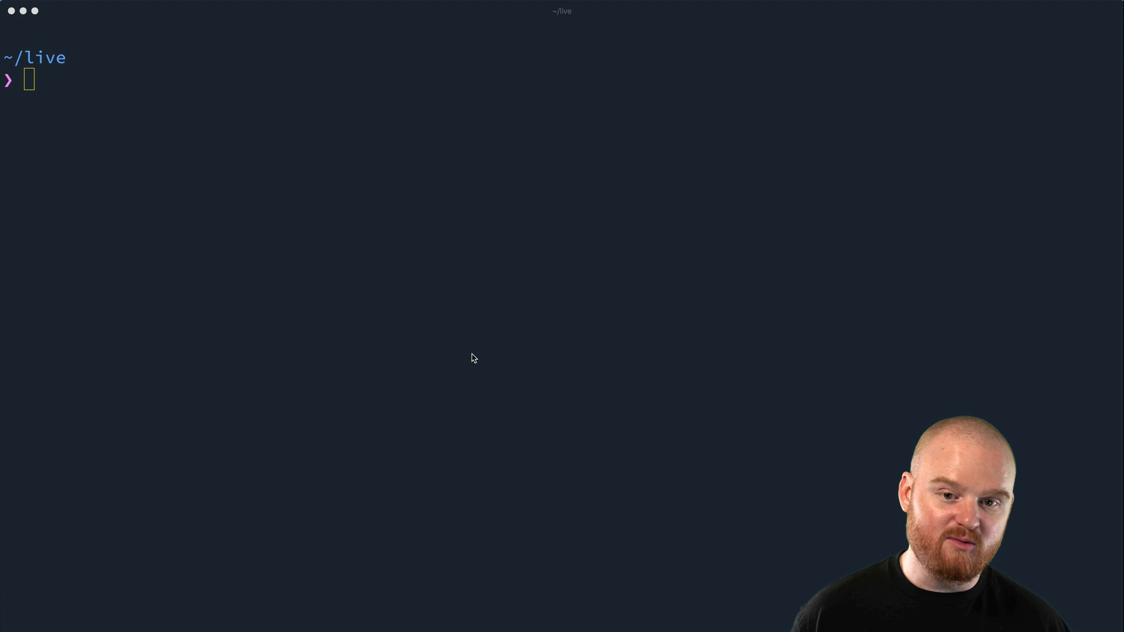
pyautogui.moveTo(484, 347)
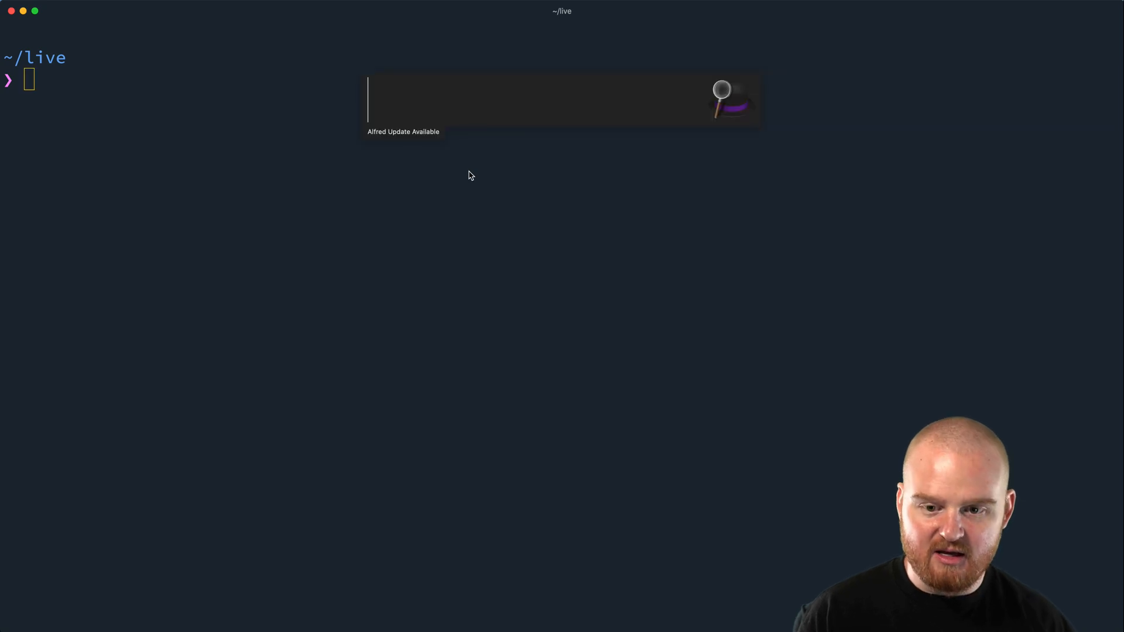
# Open the terminal and confirm Ruby 2.6.3 and Node v10.16.0 are installed
pyautogui.write('terminal')
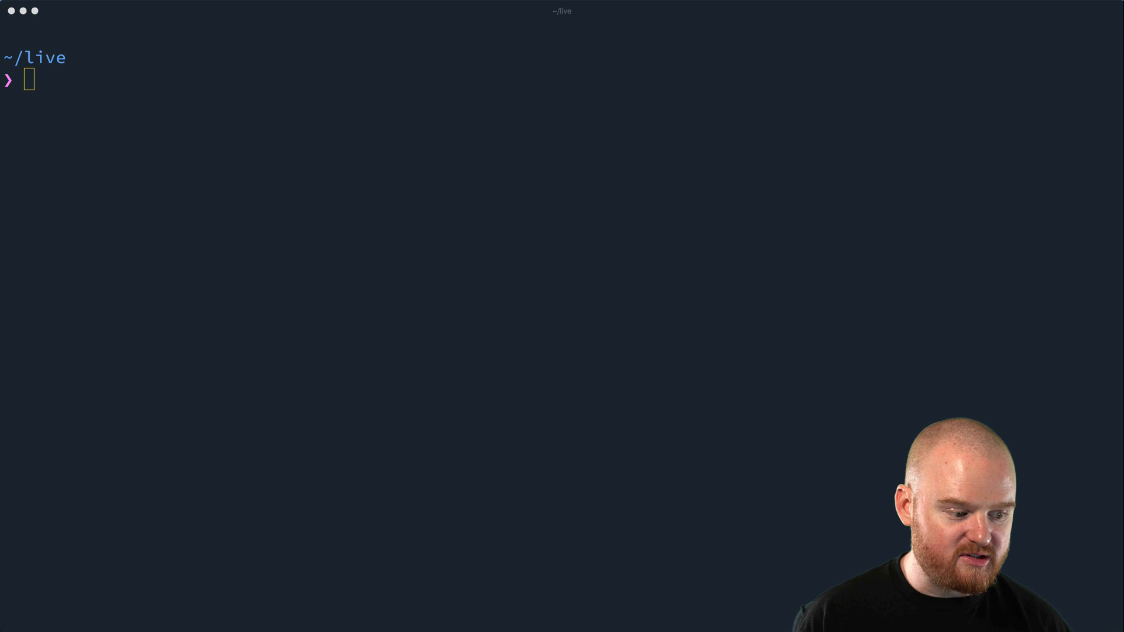
pyautogui.moveTo(684, 201)
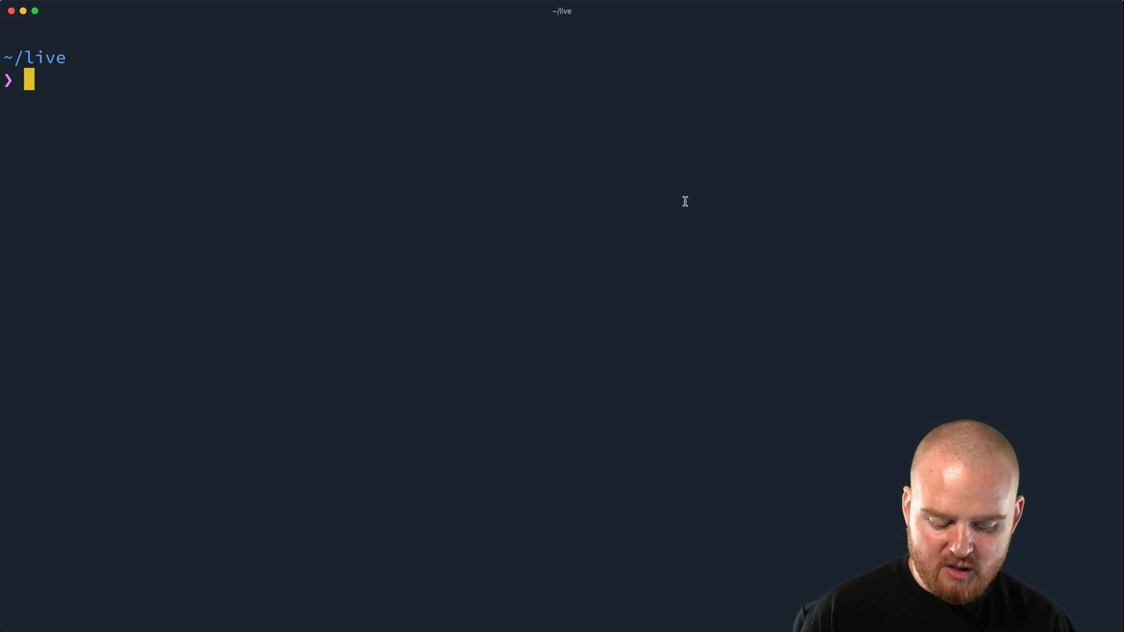
pyautogui.write('ruby -v')
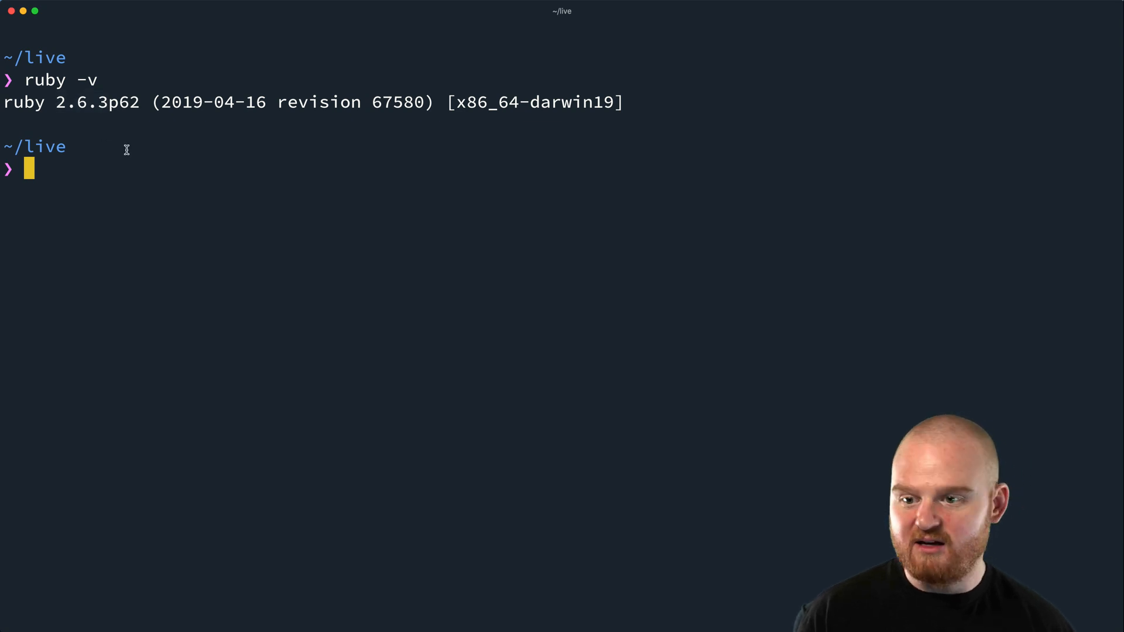
pyautogui.write('node -v')
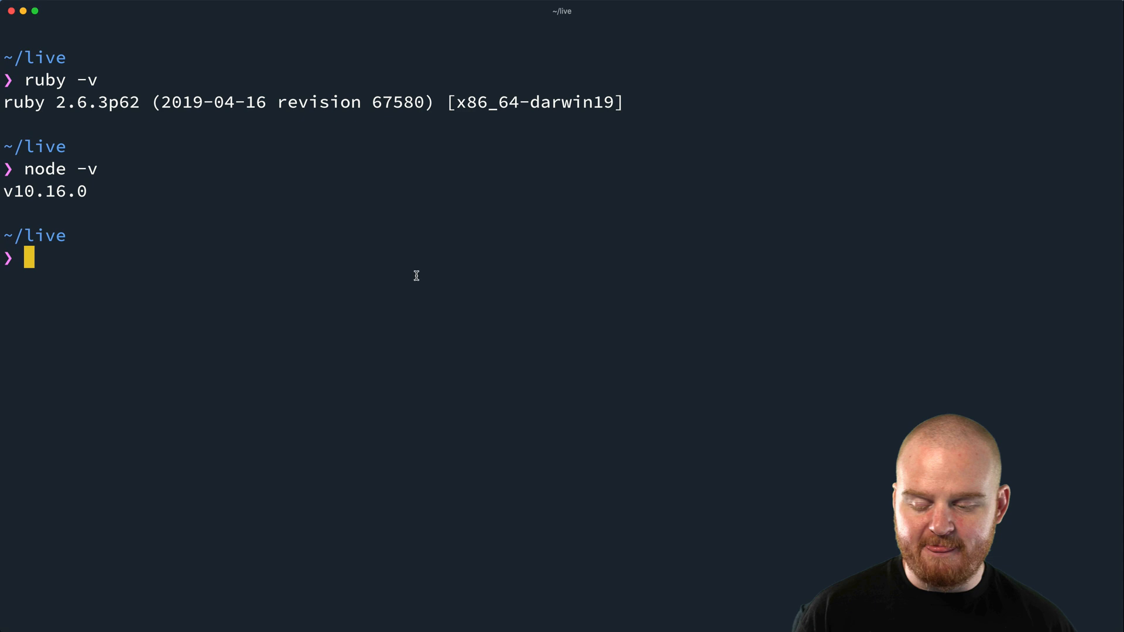
# Confirm SQLite 3.28.0, then leave the sqlite3 prompt with .exit
pyautogui.write('s')
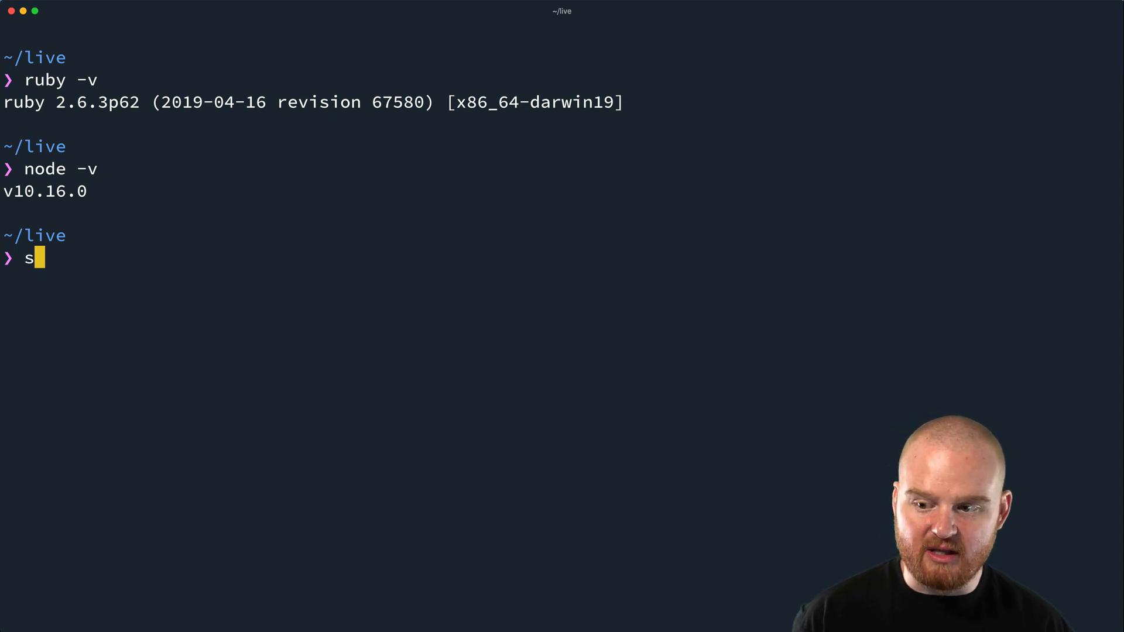
pyautogui.write('qlite3 -v')
pyautogui.write('sqlite3')
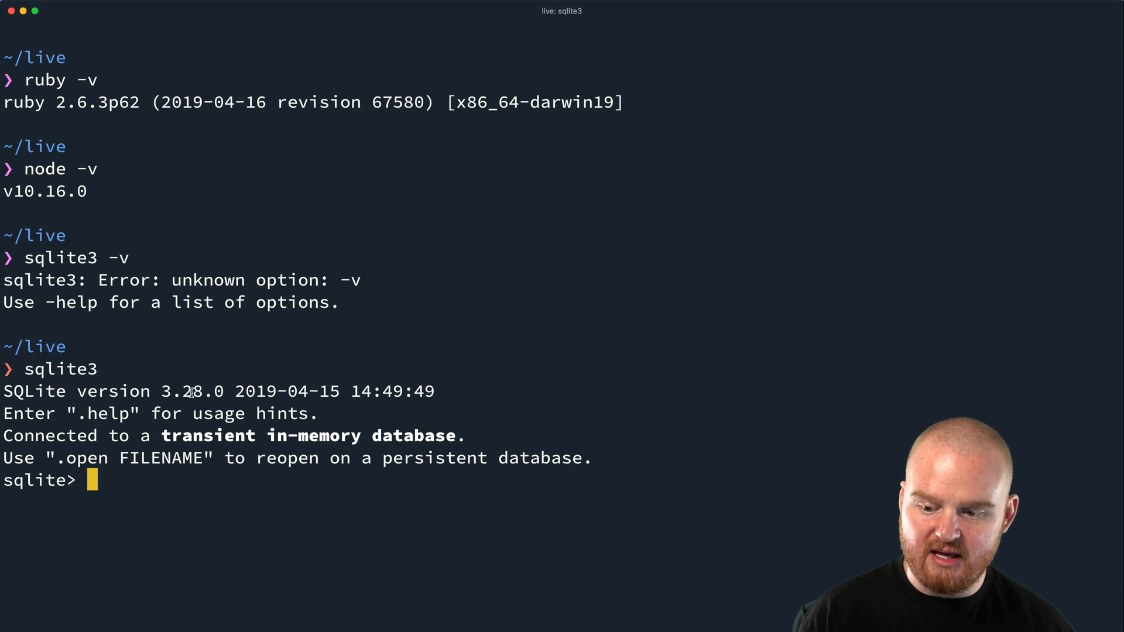
pyautogui.moveTo(223, 401)
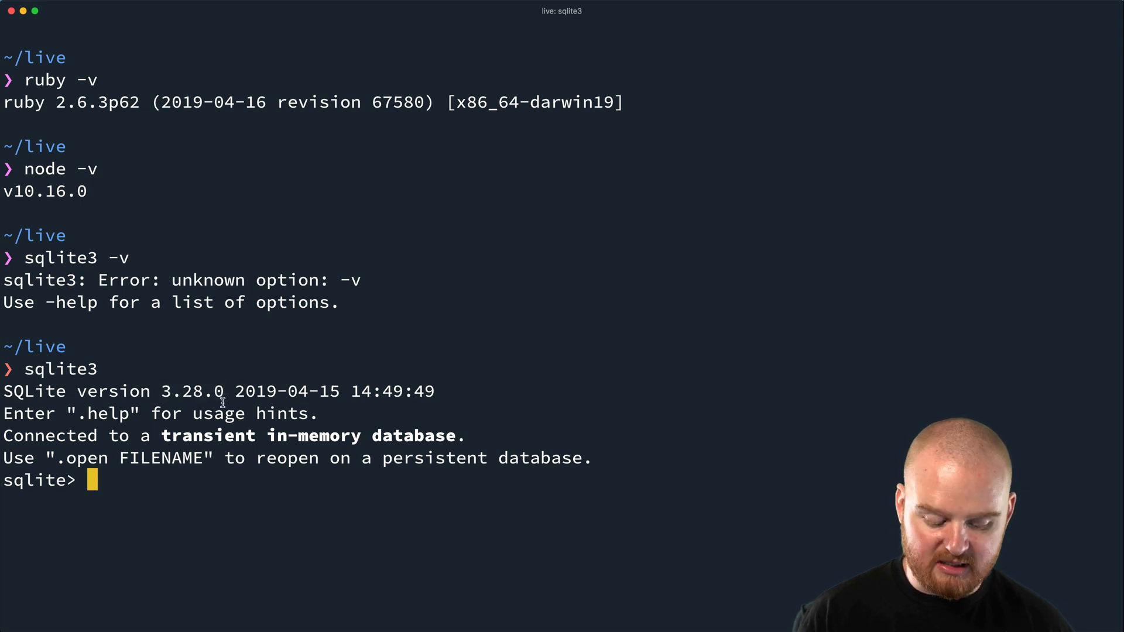
pyautogui.write('.exit')
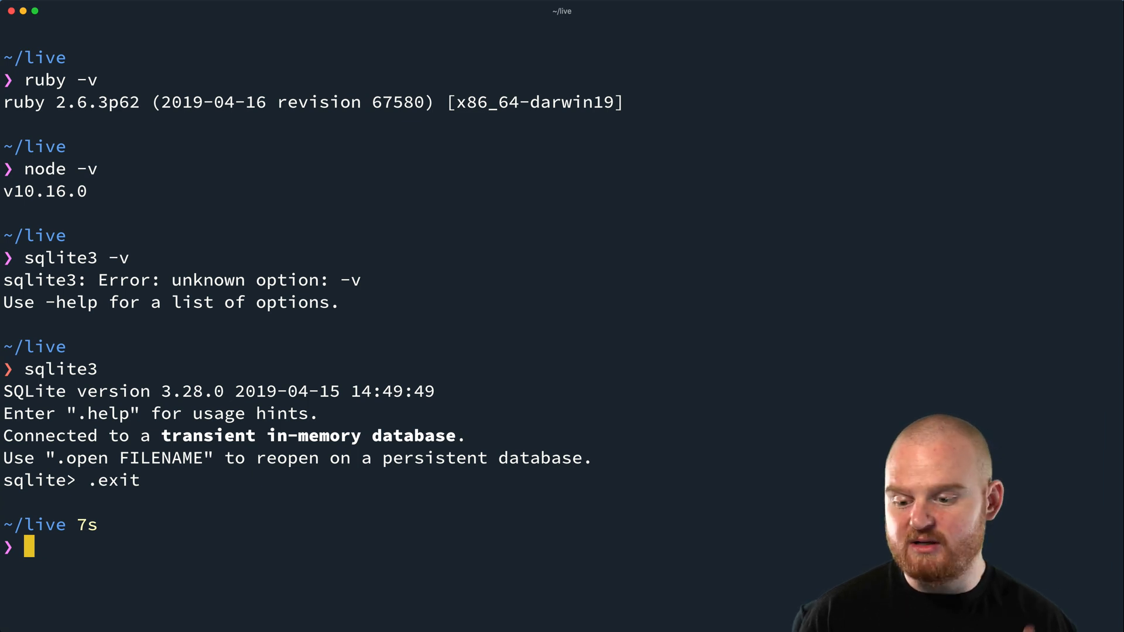
pyautogui.moveTo(220, 403)
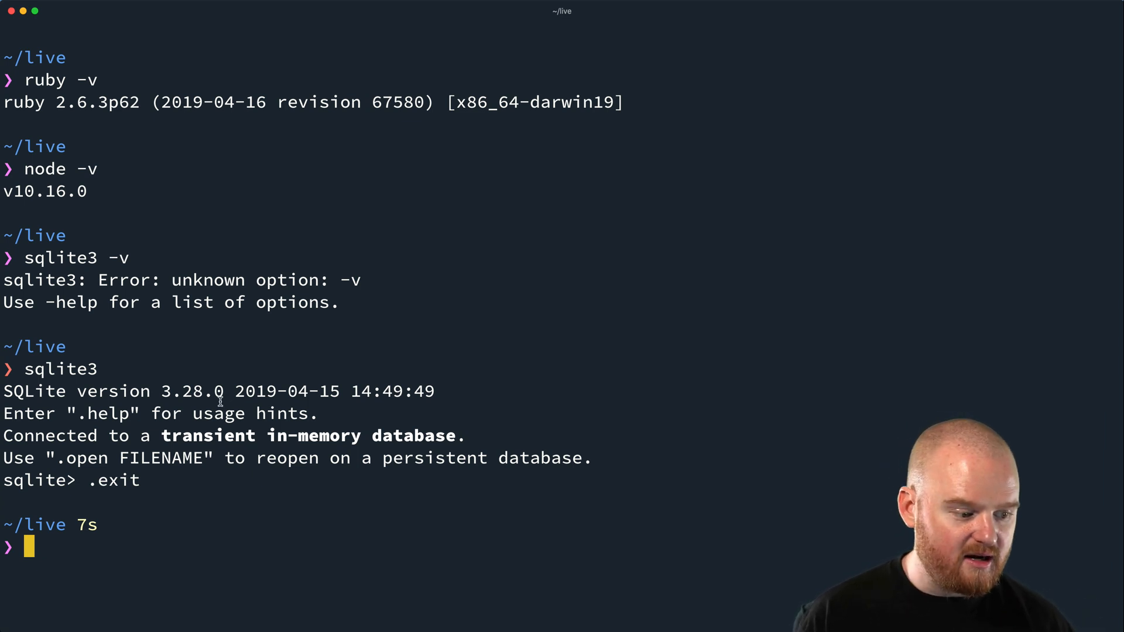
pyautogui.moveTo(488, 393)
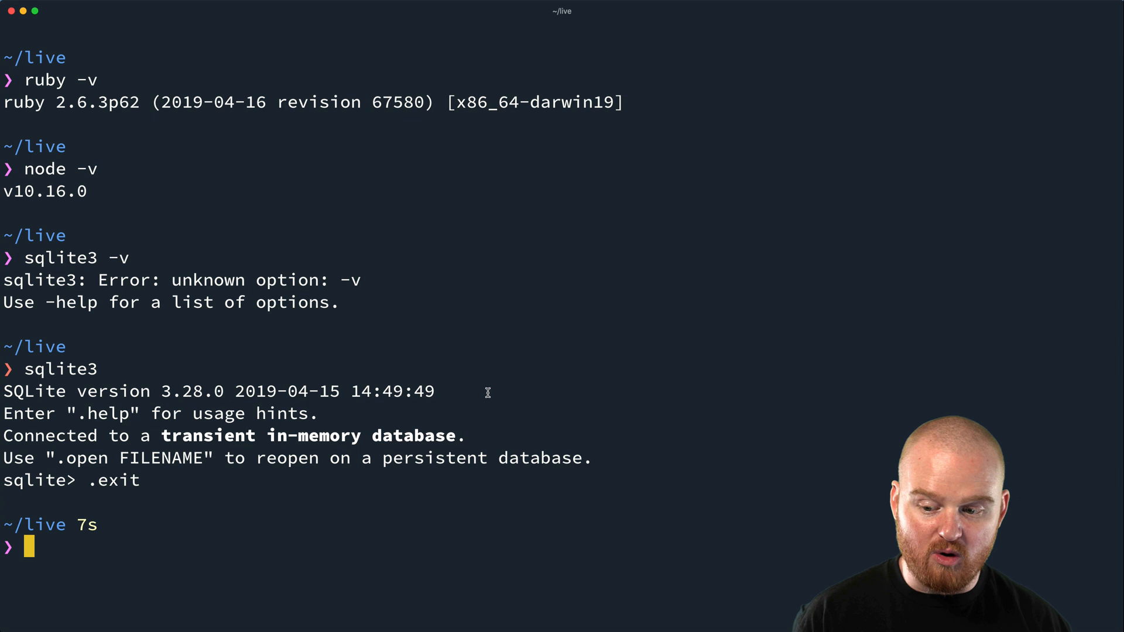
# Run yarn in the live folder and confirm yarn -v reports 1.17.3
pyautogui.write('yarn')
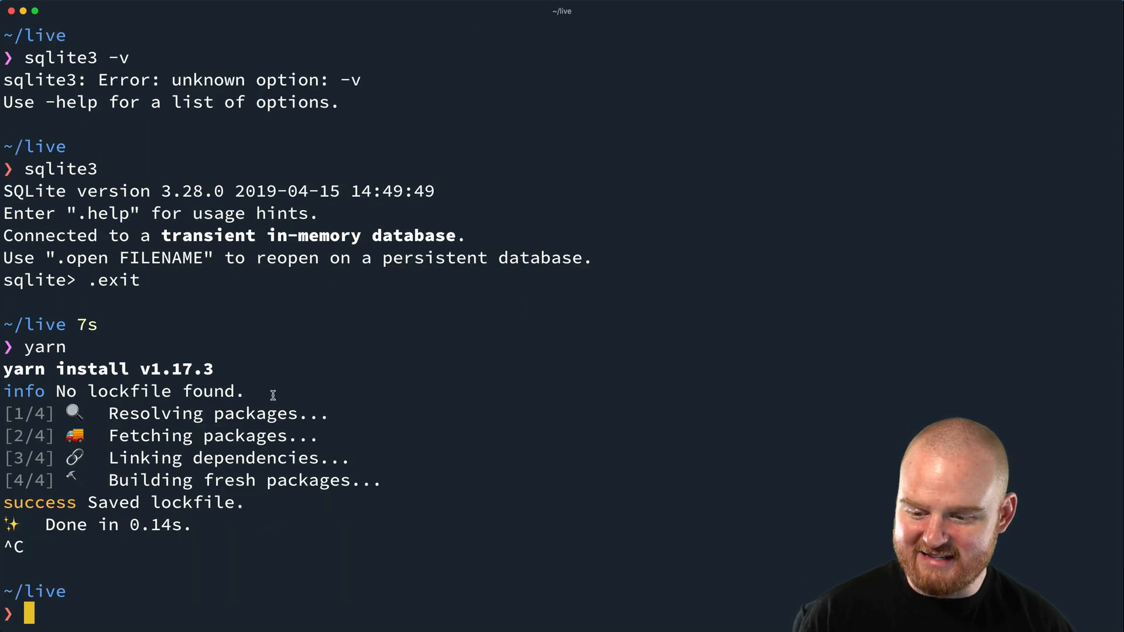
pyautogui.write('yarn -v')
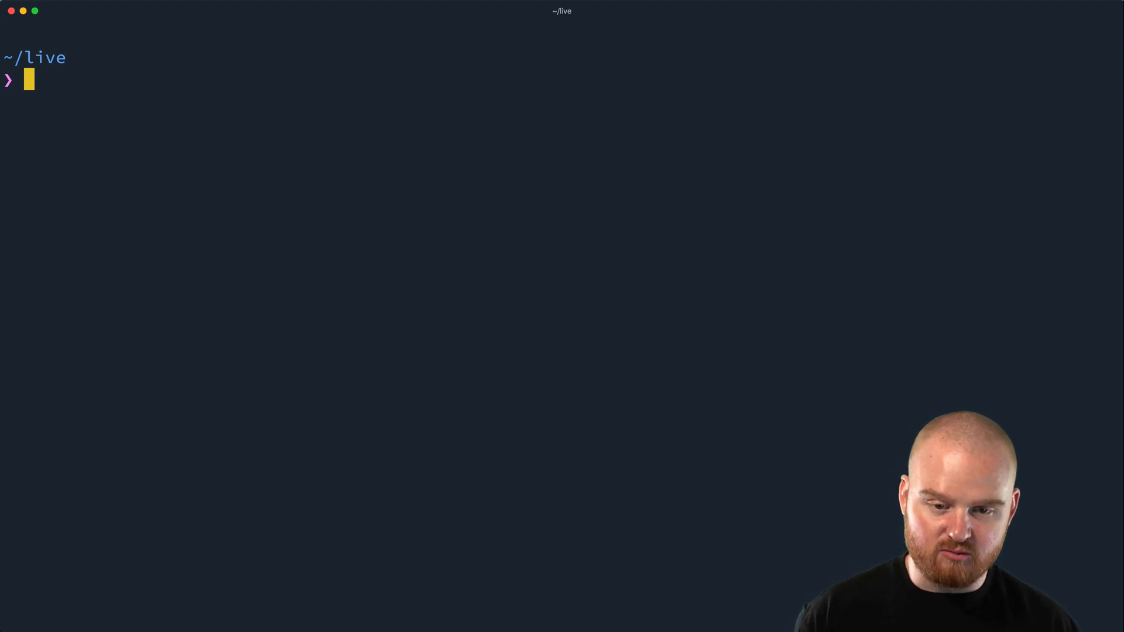
# Launch 'gem install rails' to install Rails 6.1.1
pyautogui.write('rails')
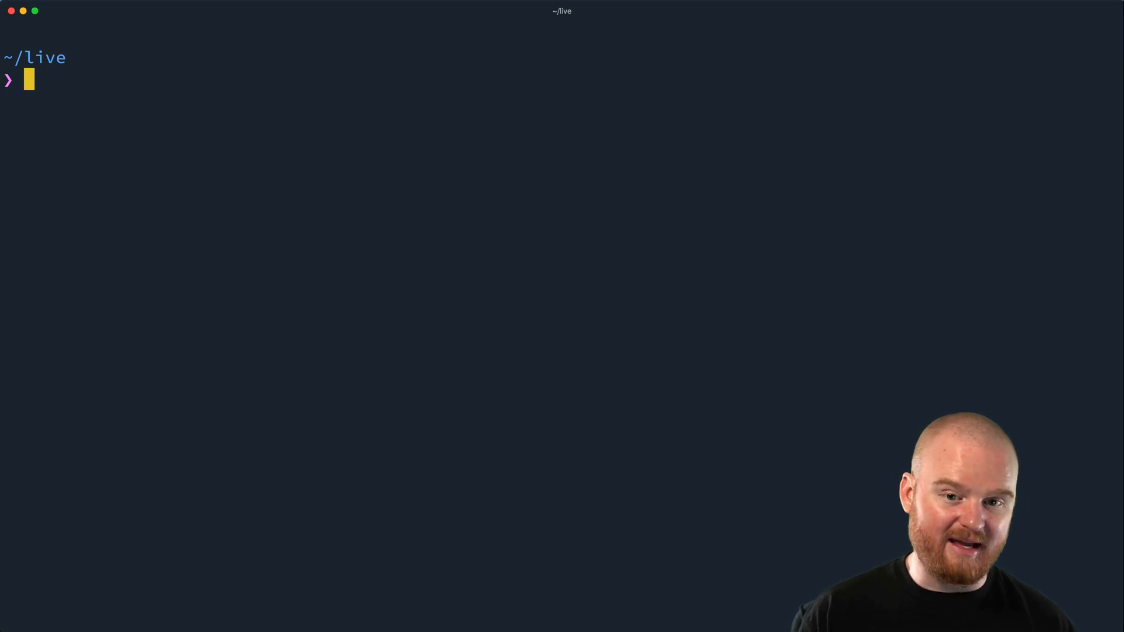
pyautogui.write('gem install rails')
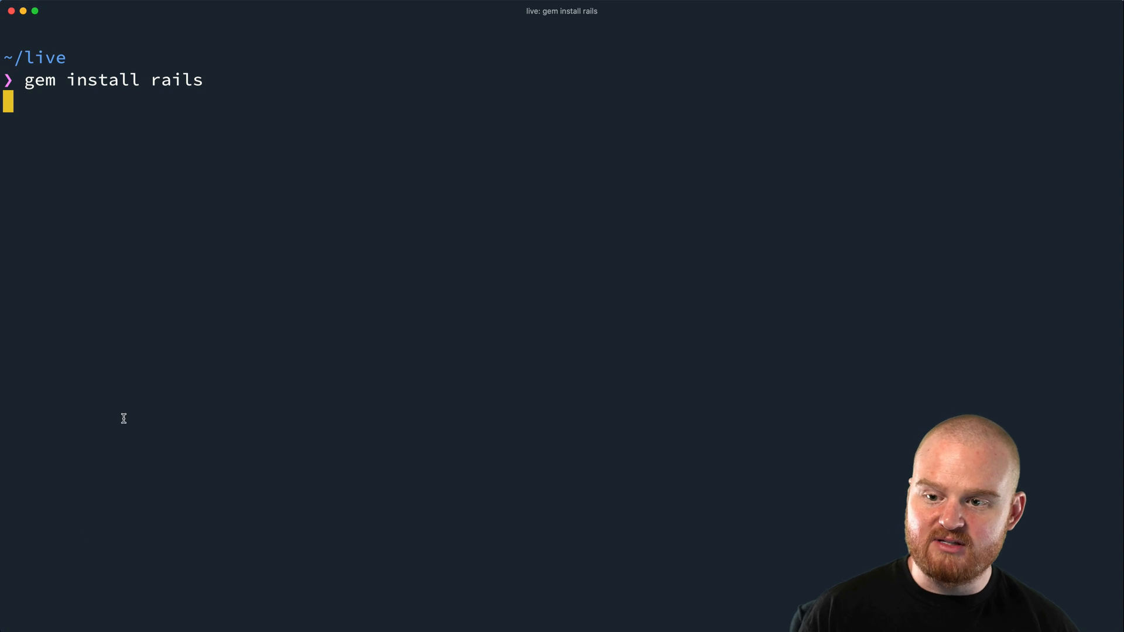
pyautogui.moveTo(301, 81)
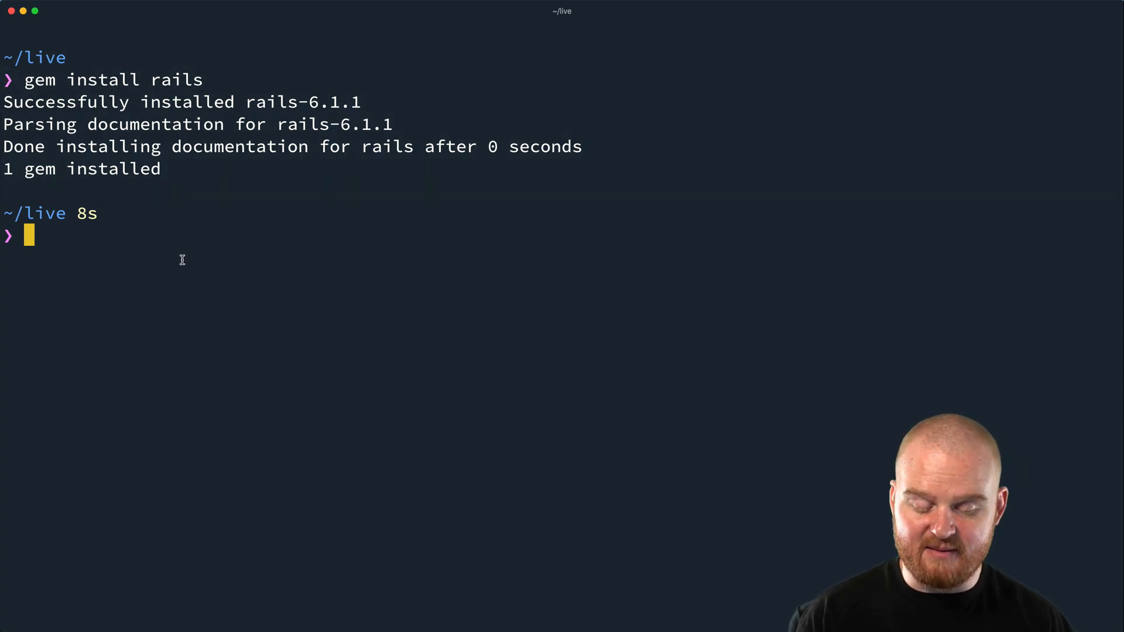
# Locate the rails, ls and brew executables with which, then clear the screen
pyautogui.write('which')
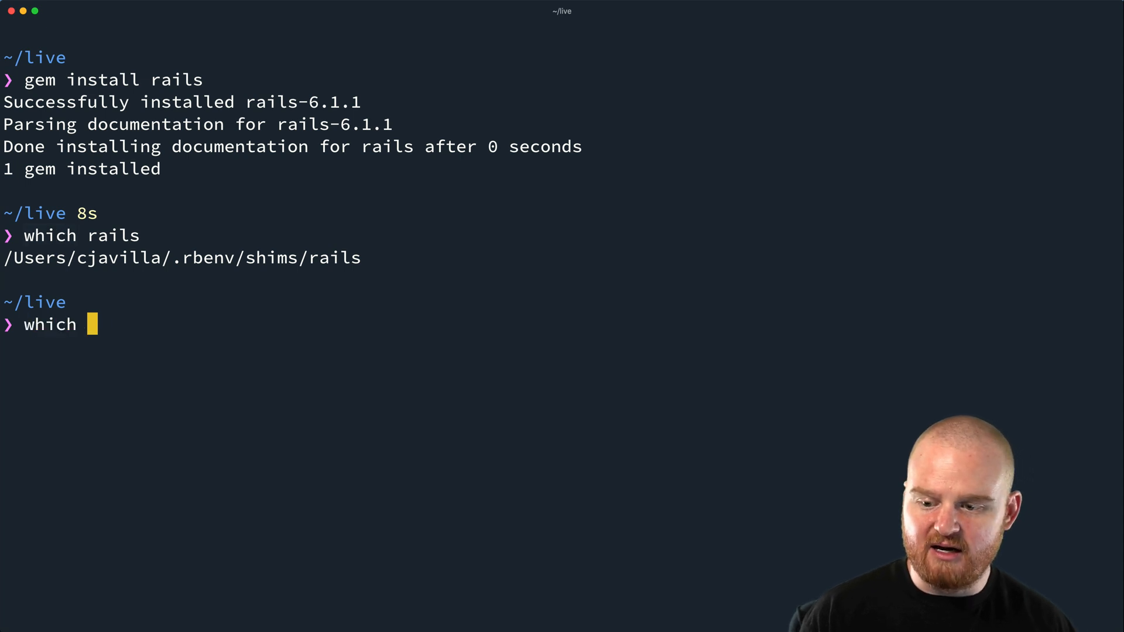
pyautogui.write('ls')
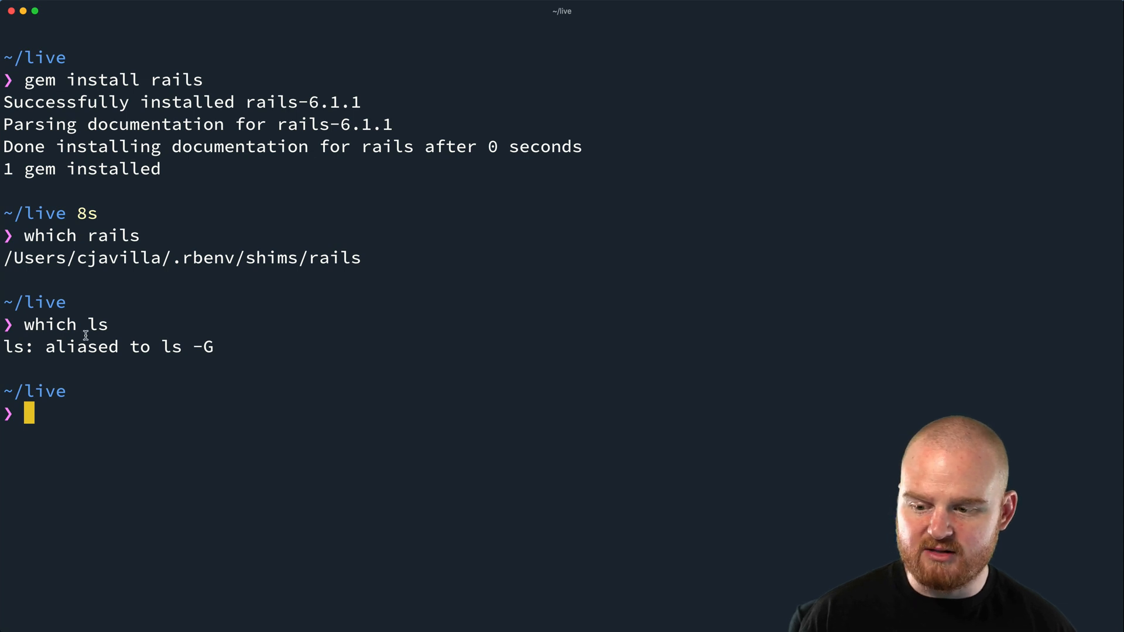
pyautogui.write('which brew')
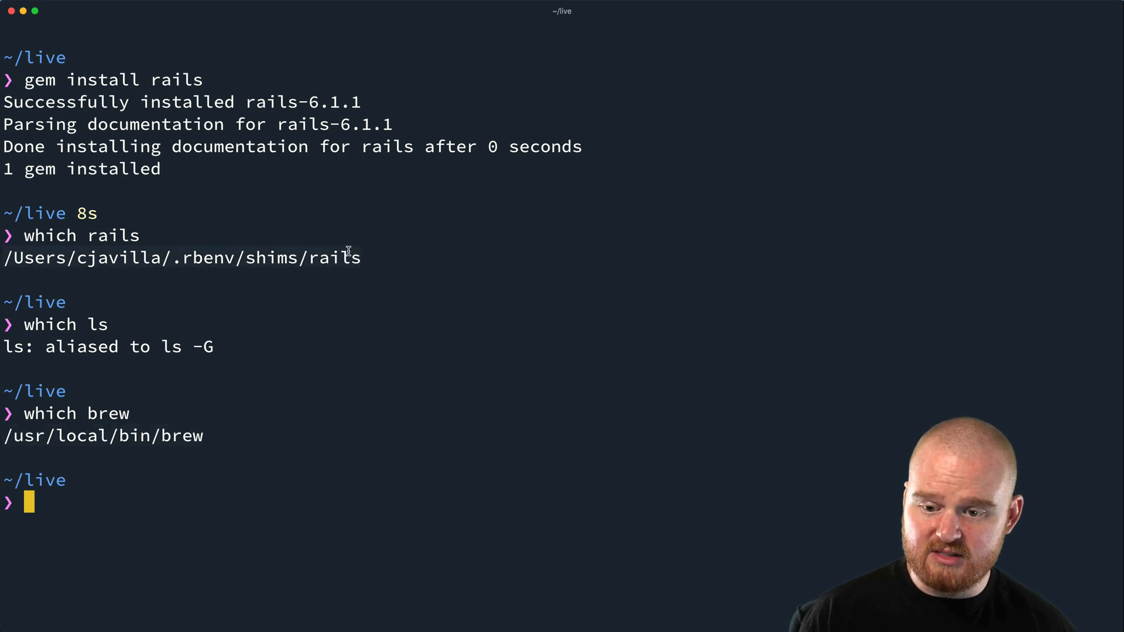
pyautogui.moveTo(185, 258)
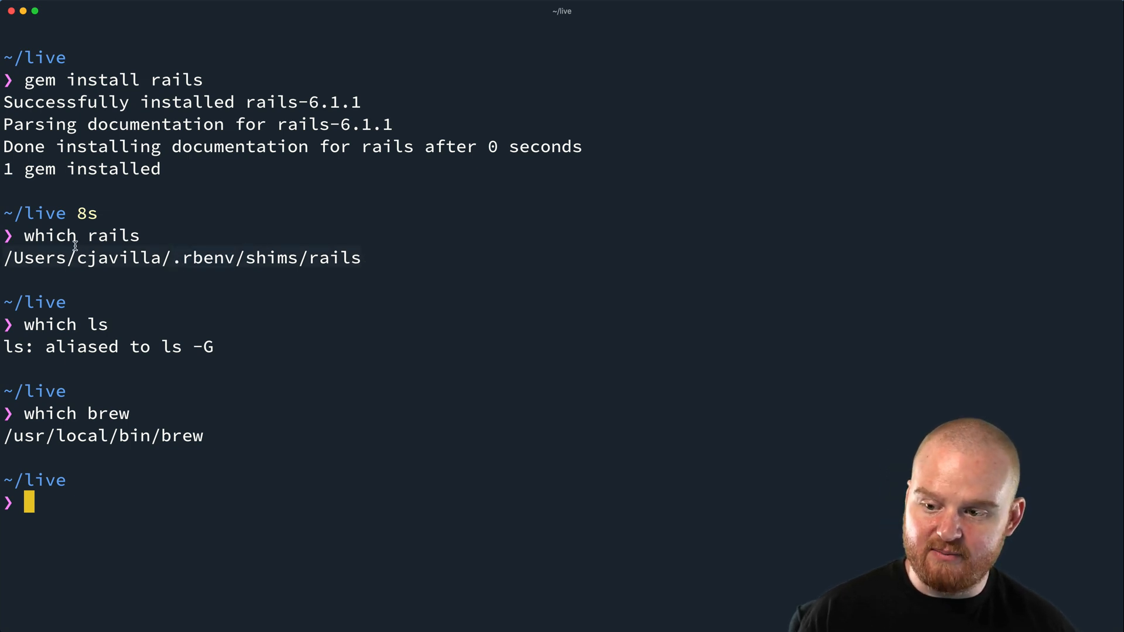
pyautogui.moveTo(326, 255)
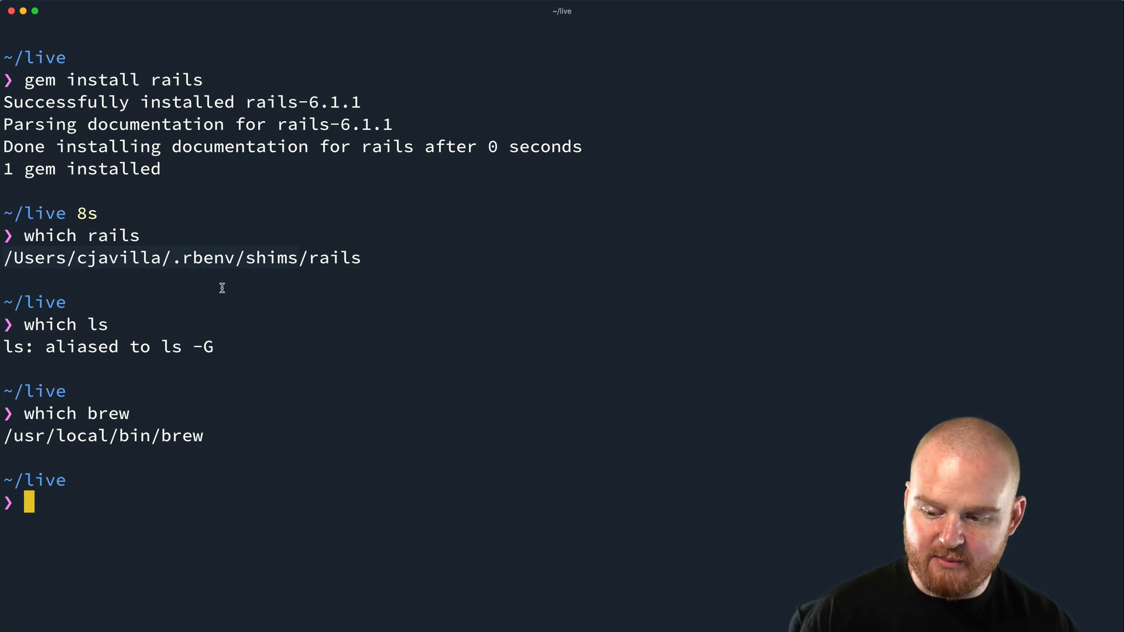
pyautogui.press('cmd+k')
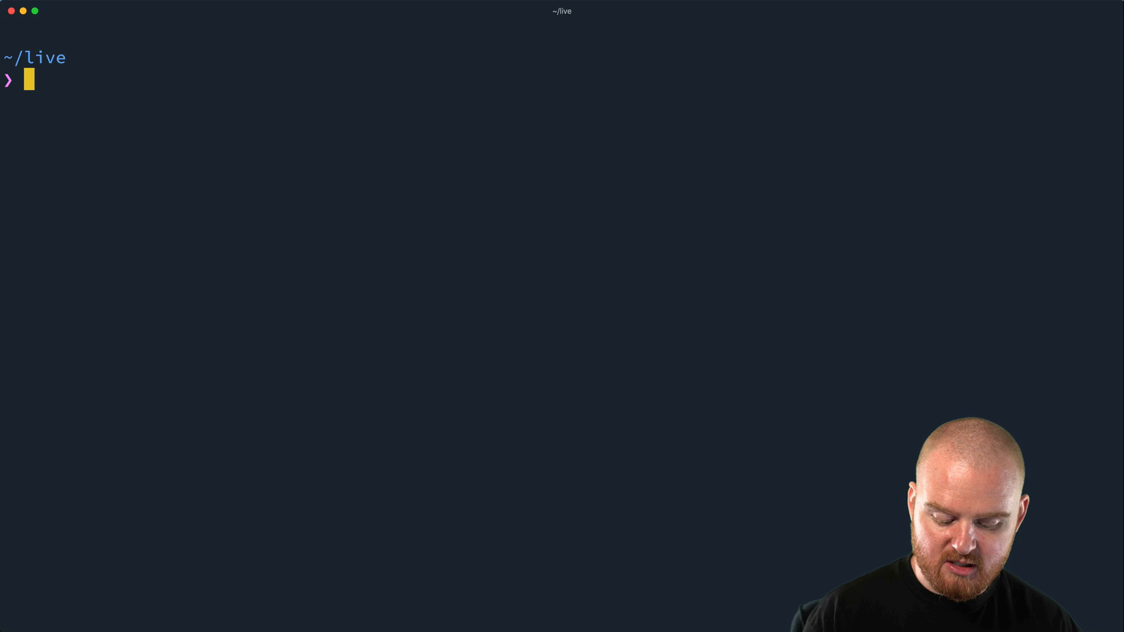
# Type 'rails new models-demo --' at the prompt without running it
pyautogui.write('rails new')
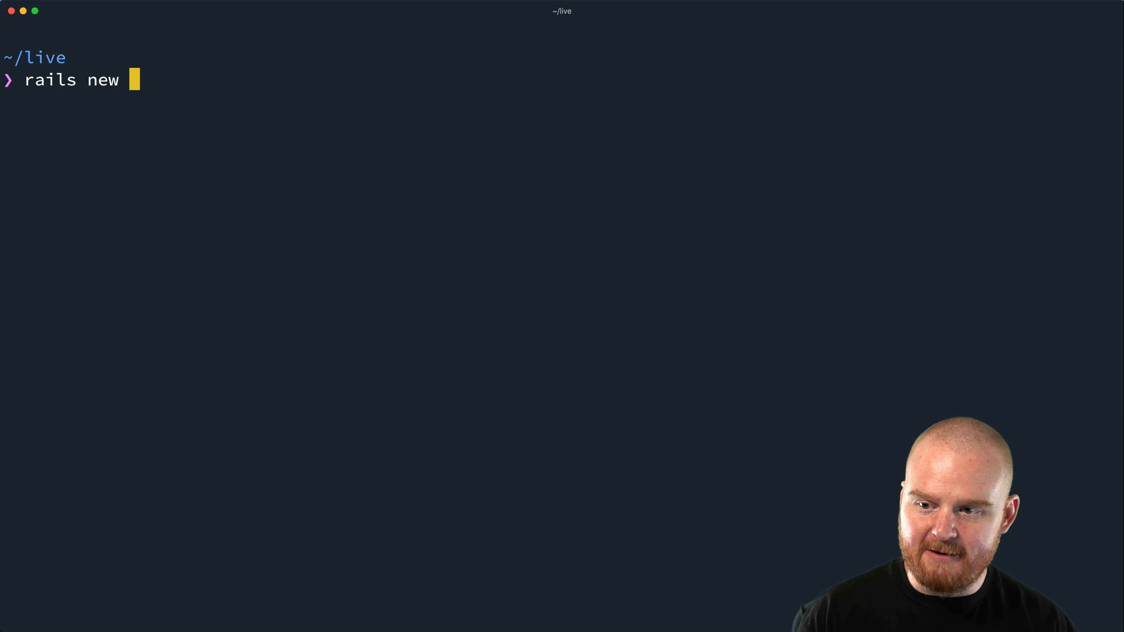
pyautogui.write('models-demo')
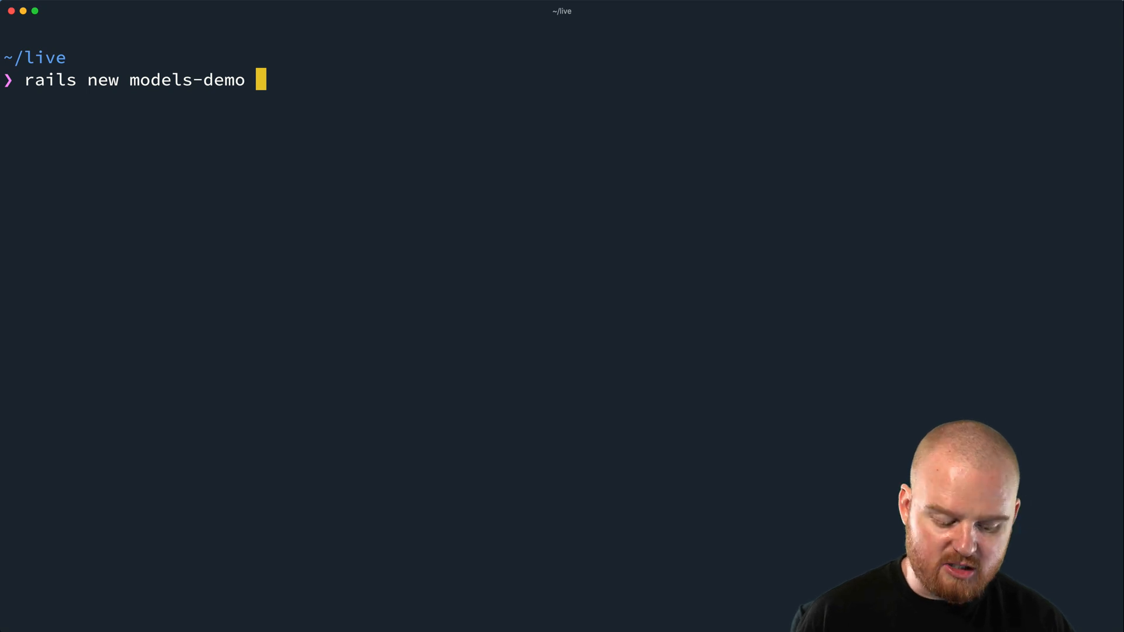
pyautogui.write('--')
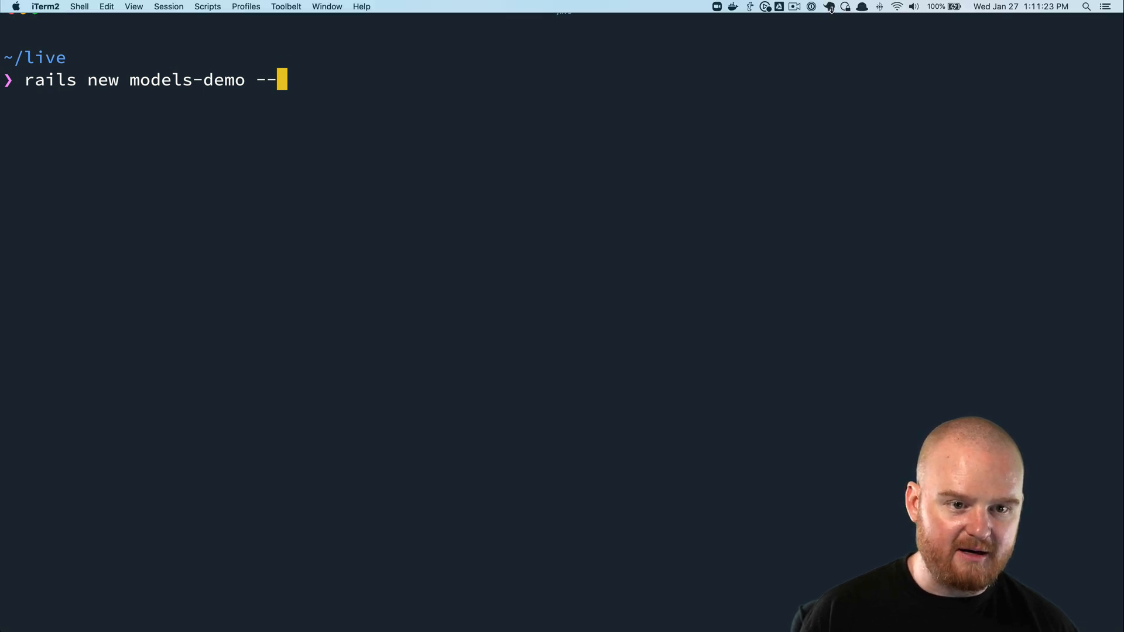
pyautogui.click(829, 6)
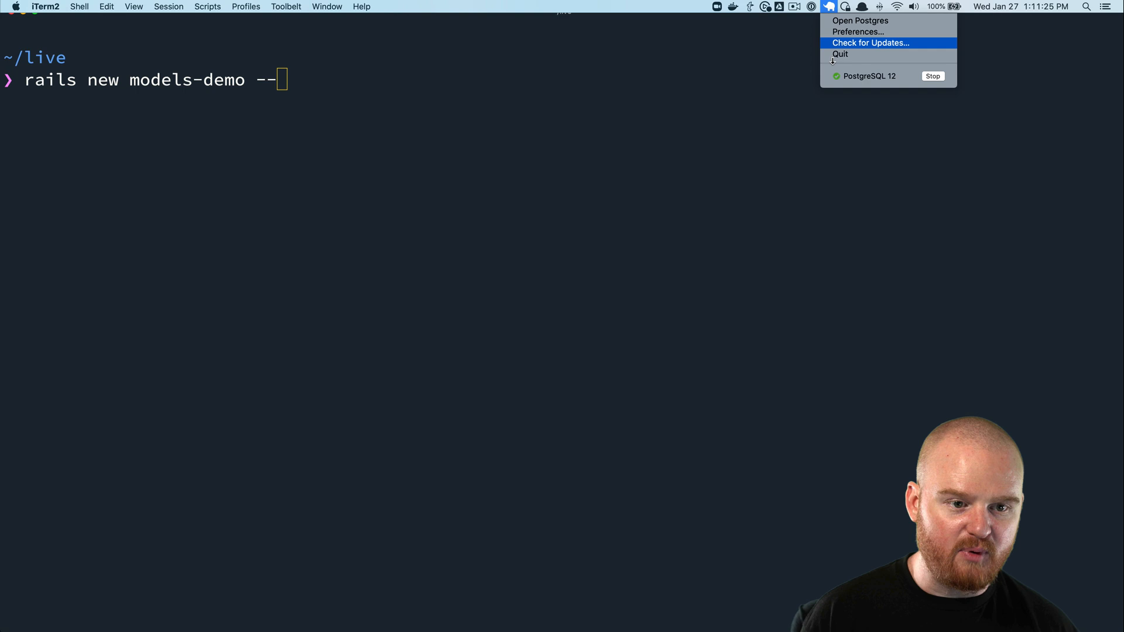
pyautogui.moveTo(845, 82)
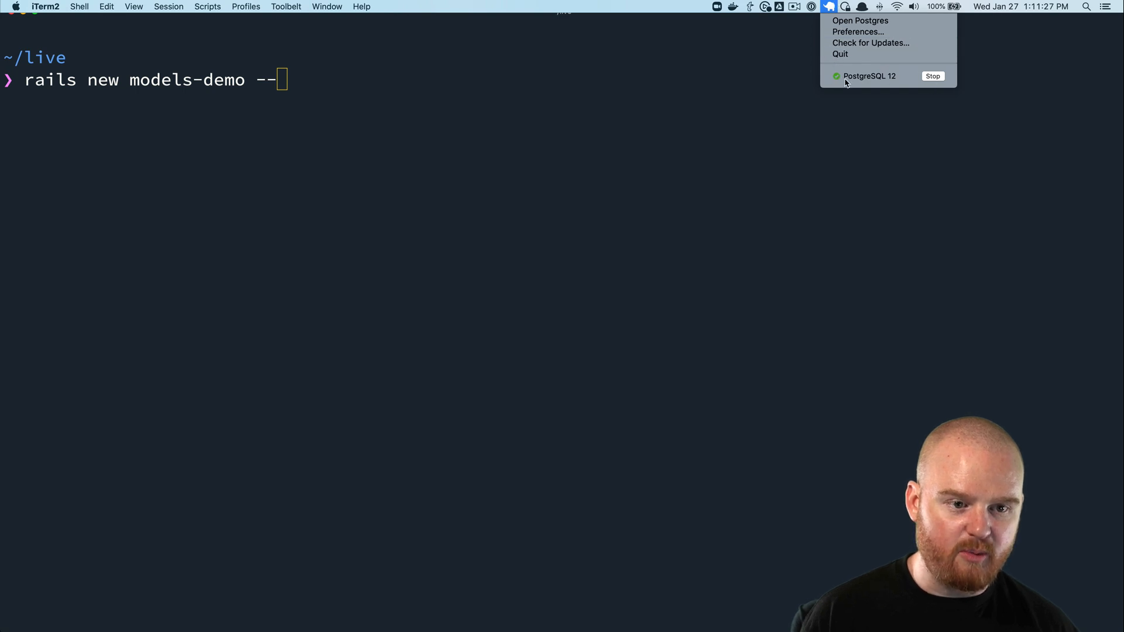
pyautogui.moveTo(891, 81)
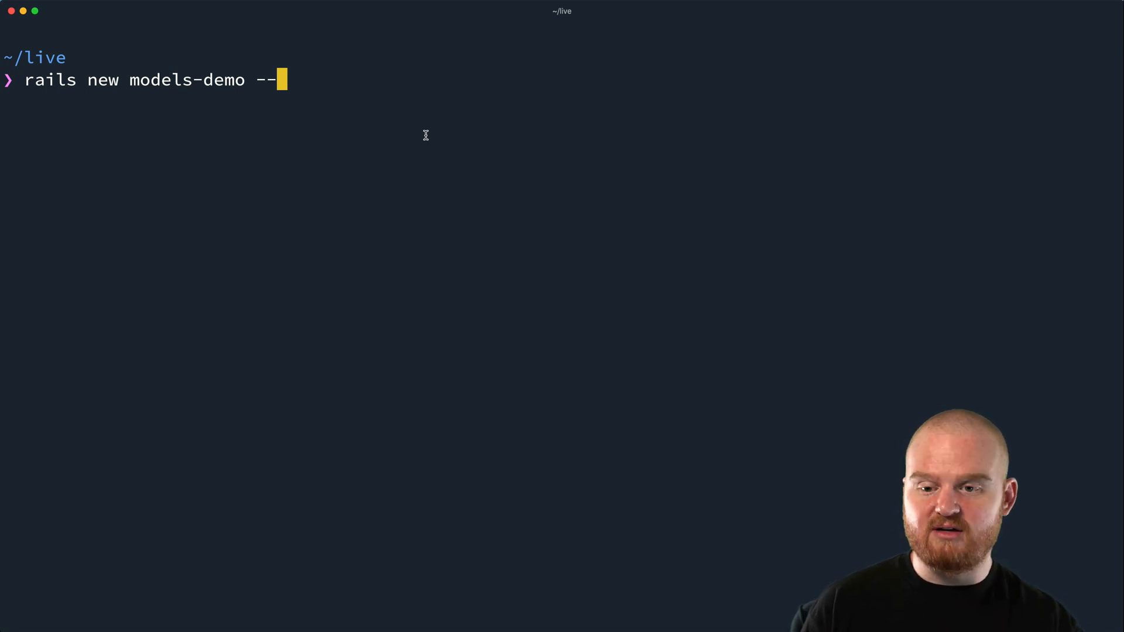
# Complete the command with --database=postgresql -T and run the generator
pyautogui.write('d')
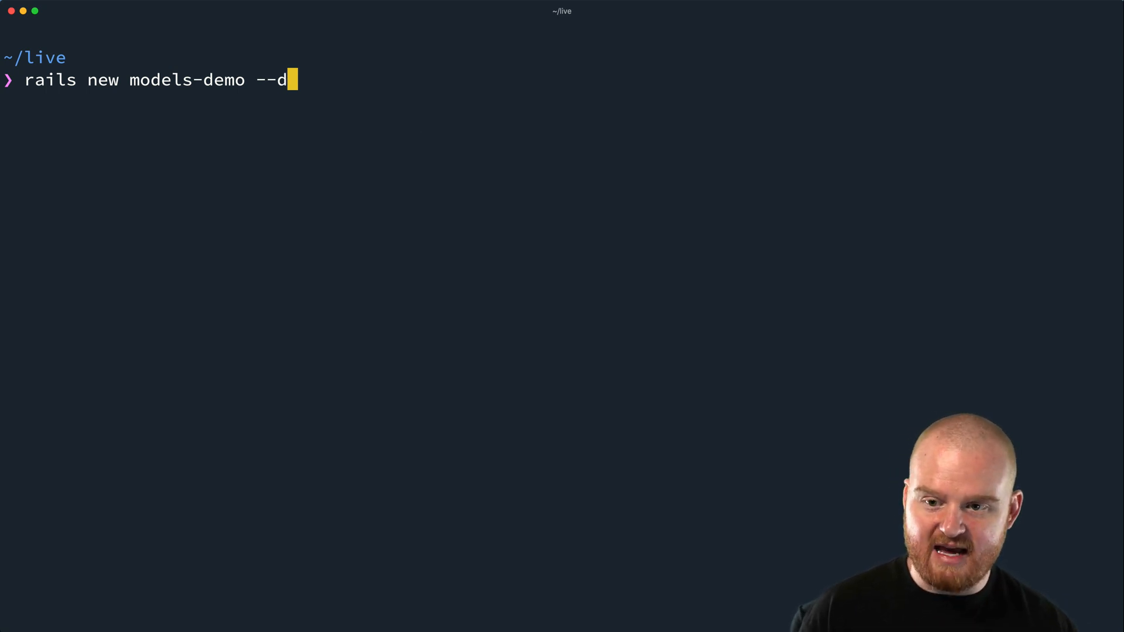
pyautogui.write('atabase=post')
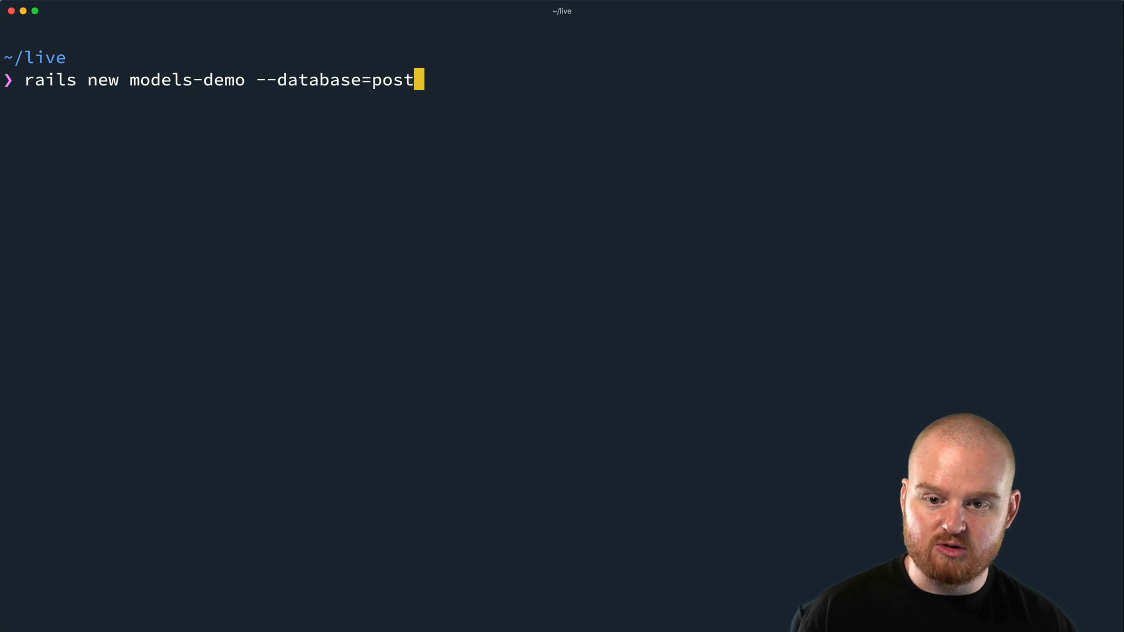
pyautogui.write('gresql')
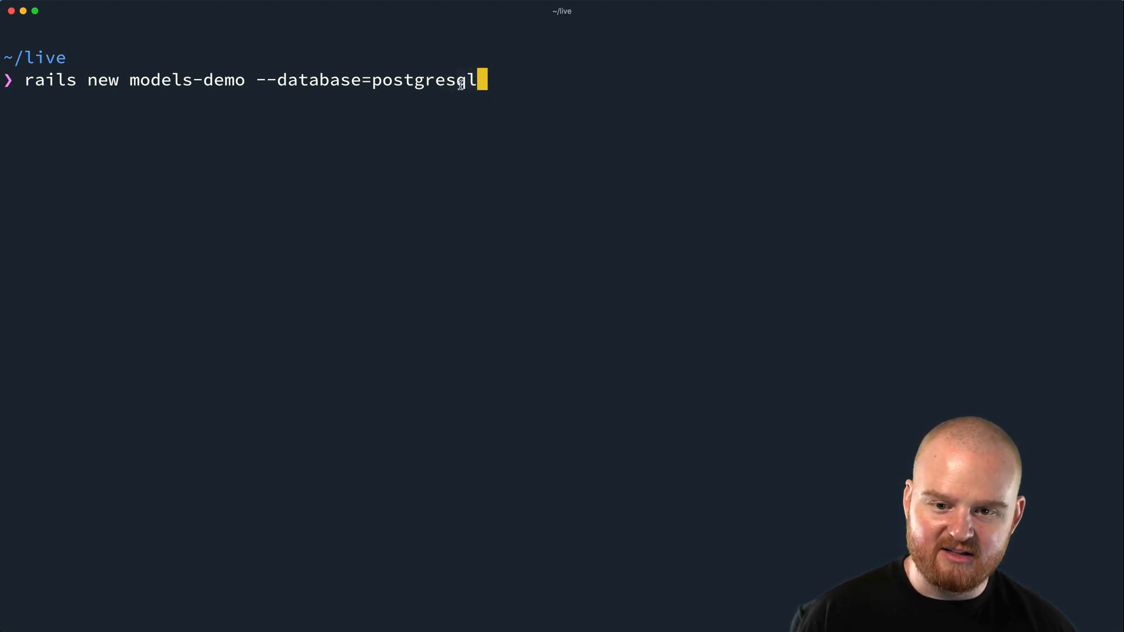
pyautogui.moveTo(471, 97)
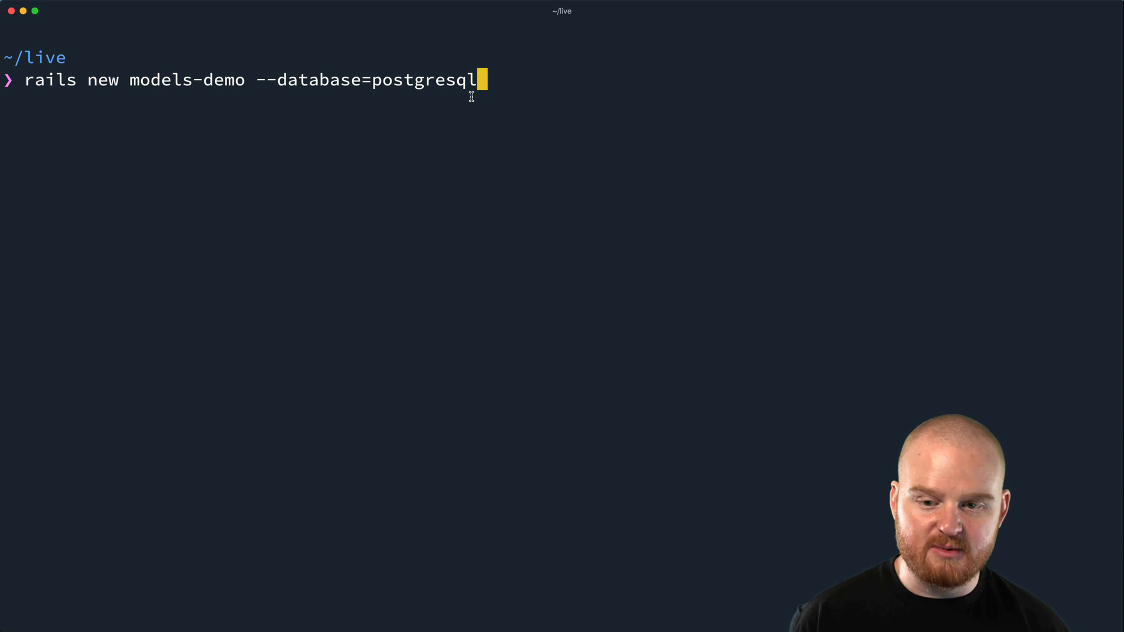
pyautogui.write('" "')
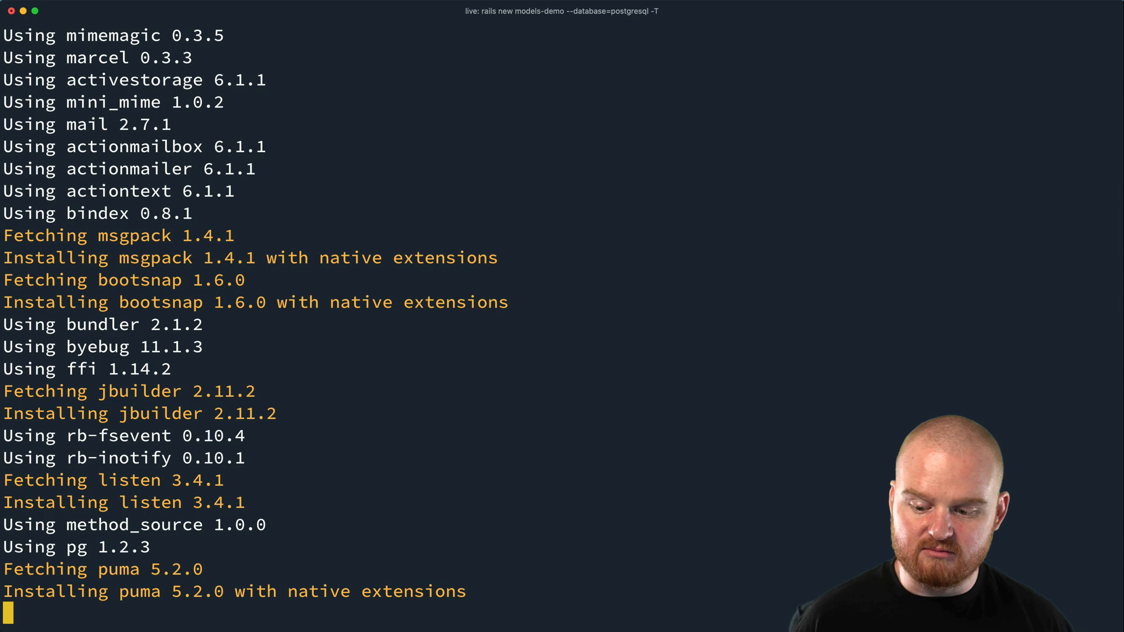
# Scroll through the bundle install output as the 66 gems install
pyautogui.scroll(-3)
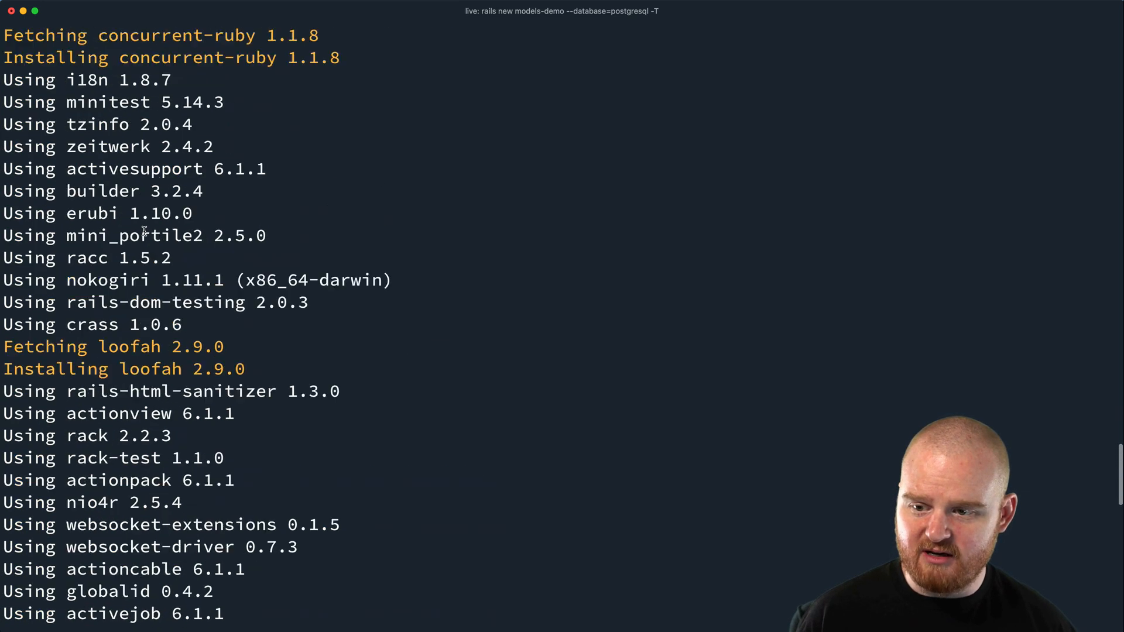
pyautogui.scroll(-3)
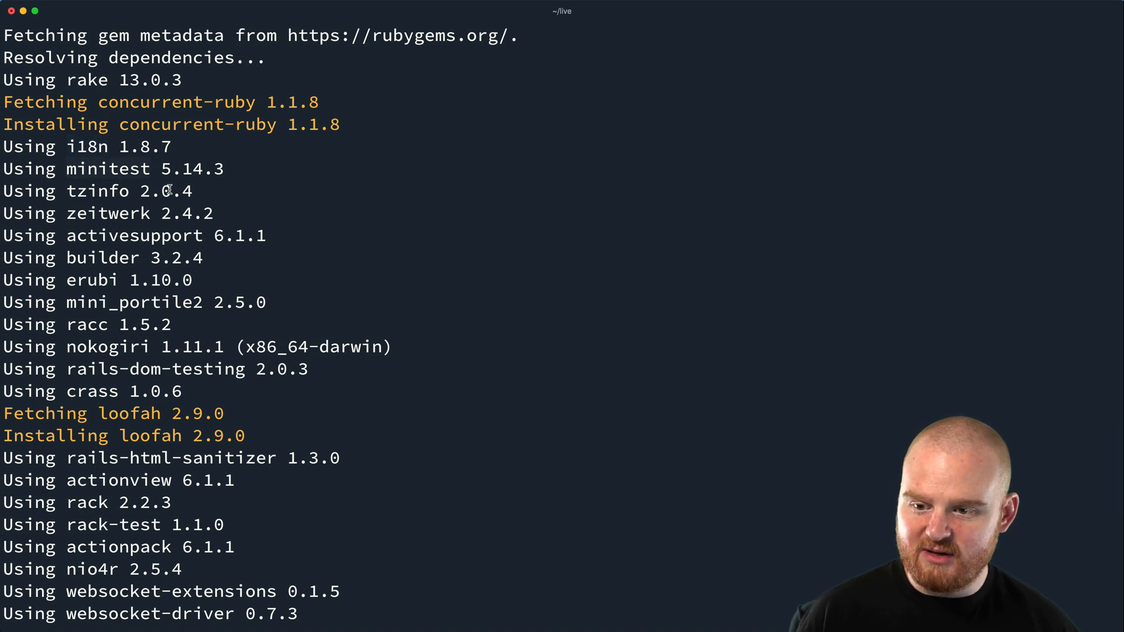
pyautogui.scroll(-3)
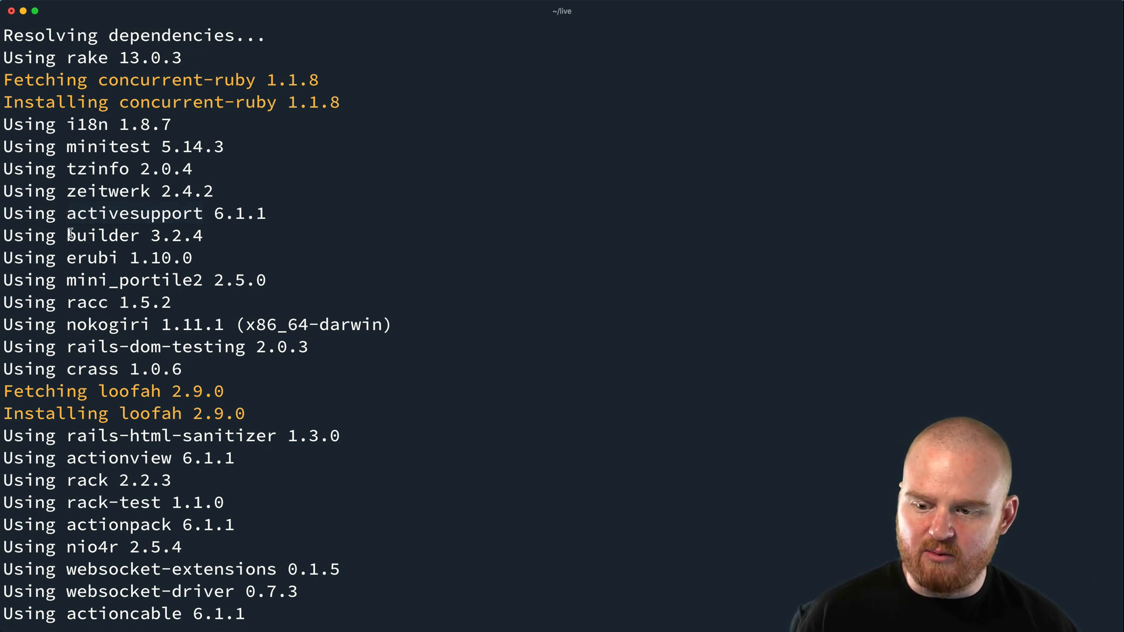
pyautogui.scroll(-3)
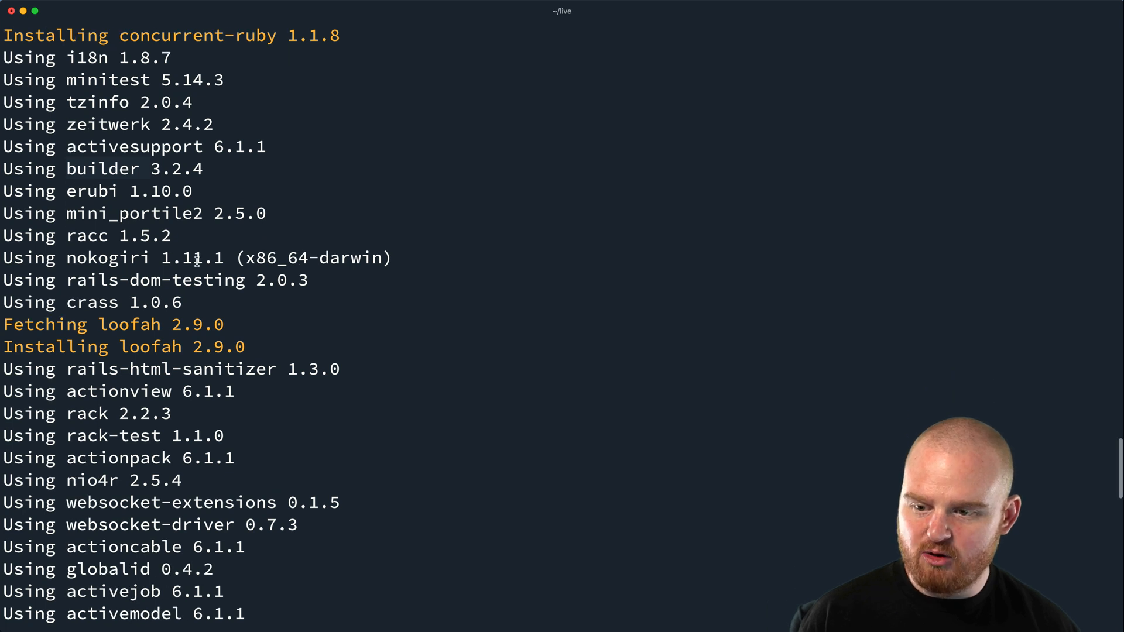
pyautogui.scroll(-3)
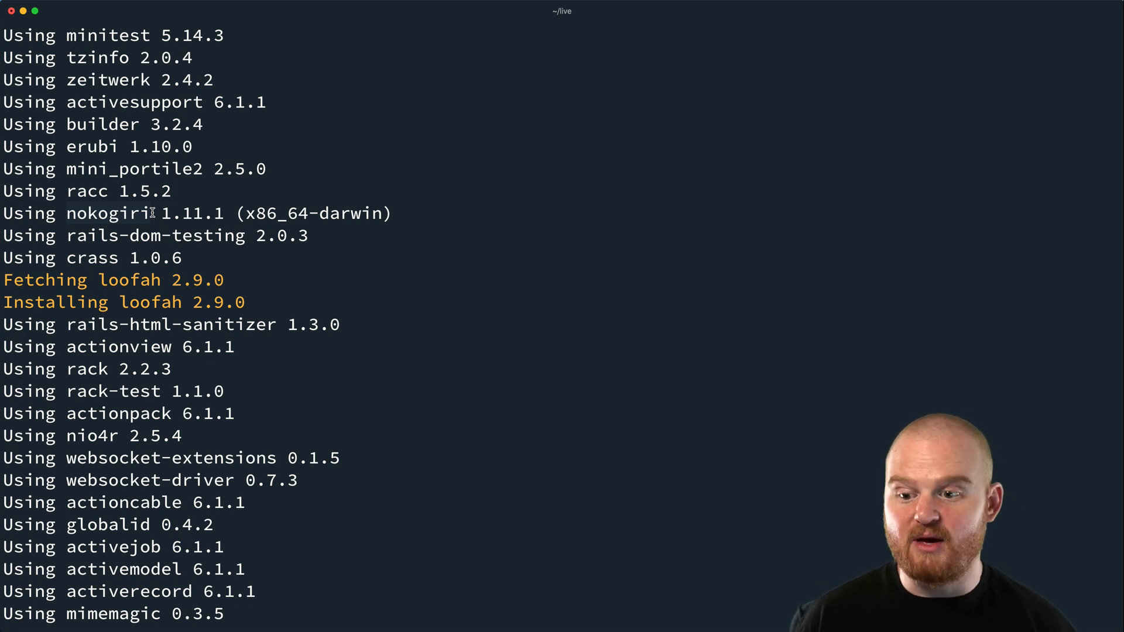
pyautogui.scroll(-3)
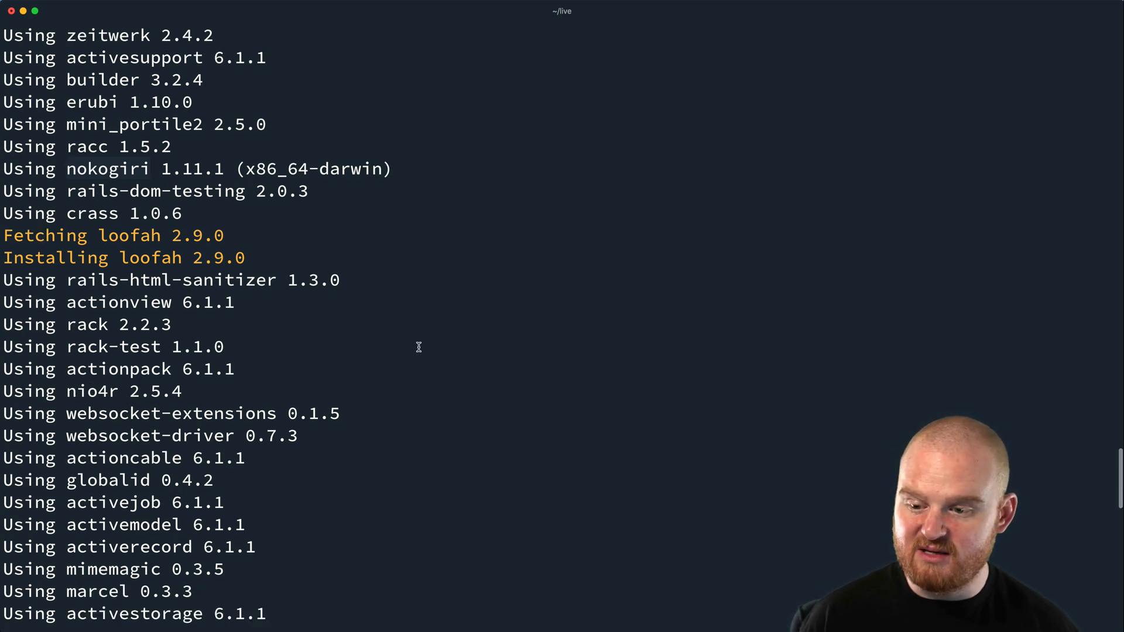
pyautogui.scroll(-3)
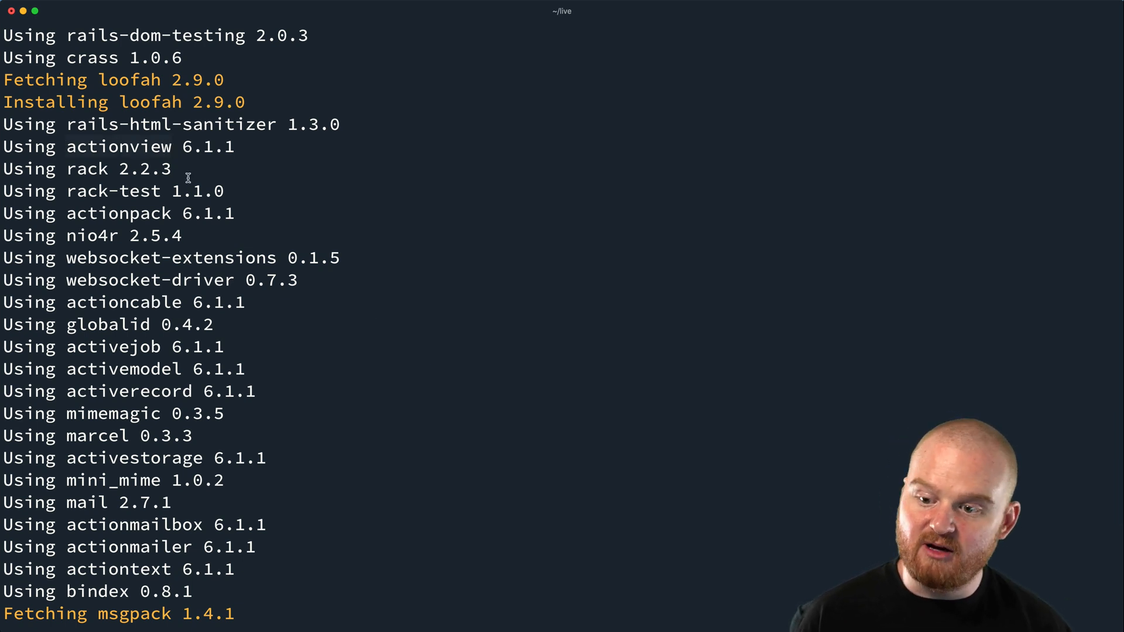
pyautogui.scroll(-3)
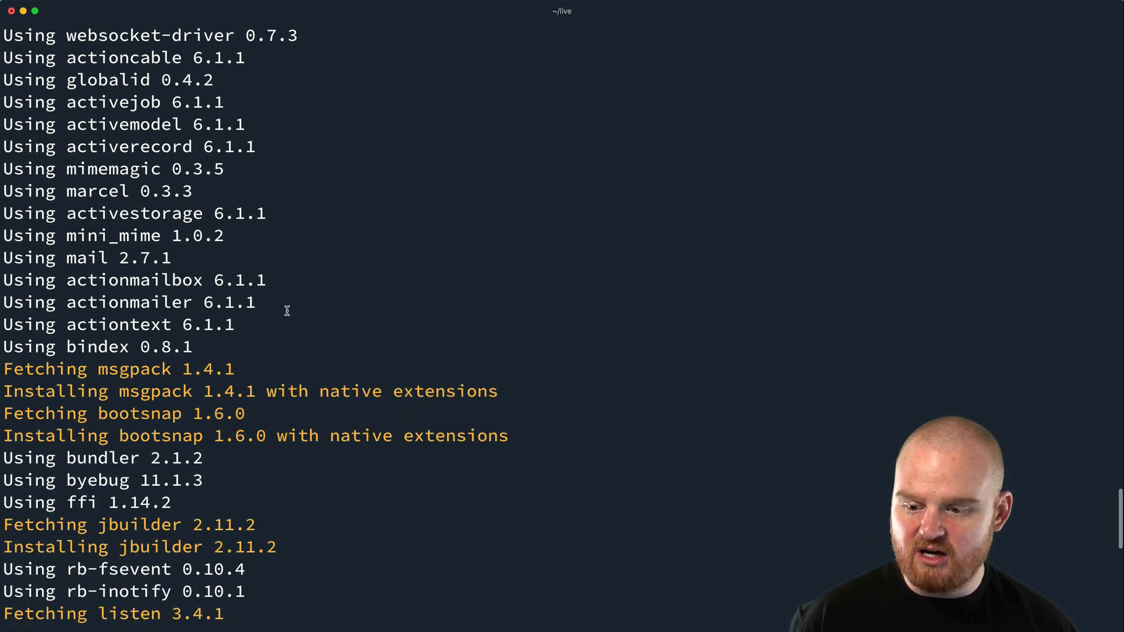
# Read the Webpacker Node.js upgrade error and retype 'rails new models-demo --database=postgresql -T'
pyautogui.scroll(-3)
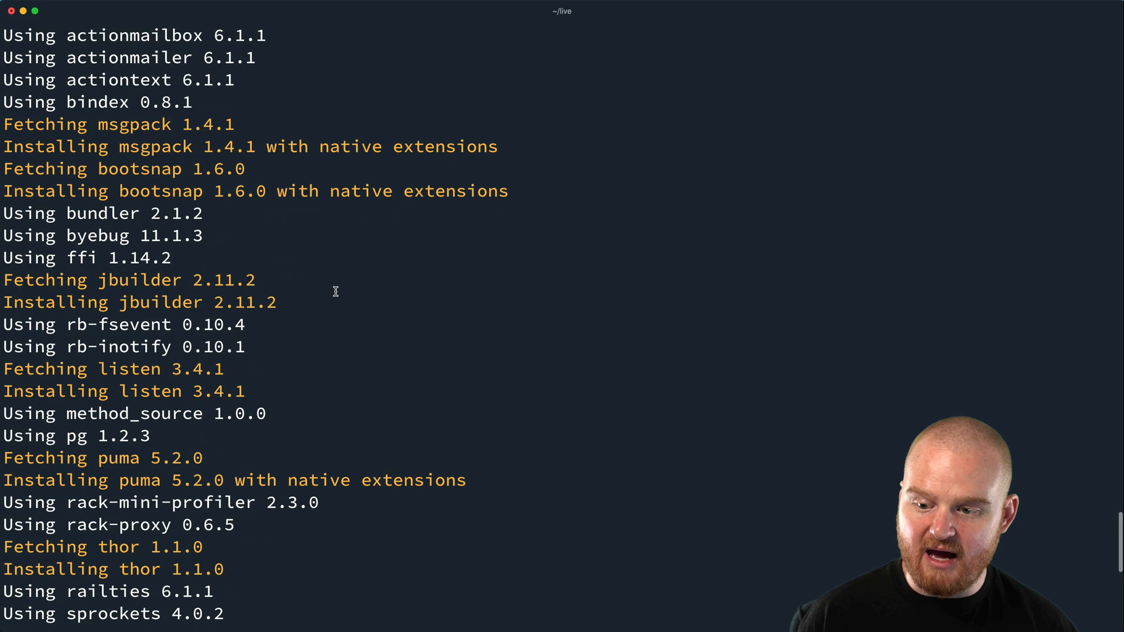
pyautogui.scroll(-3)
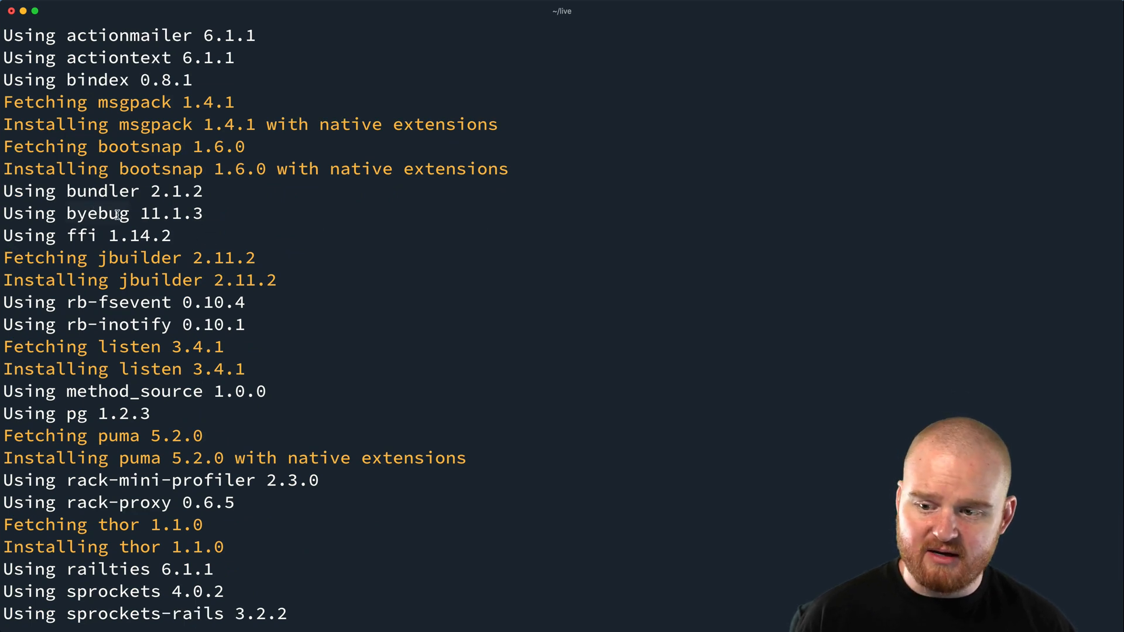
pyautogui.scroll(-3)
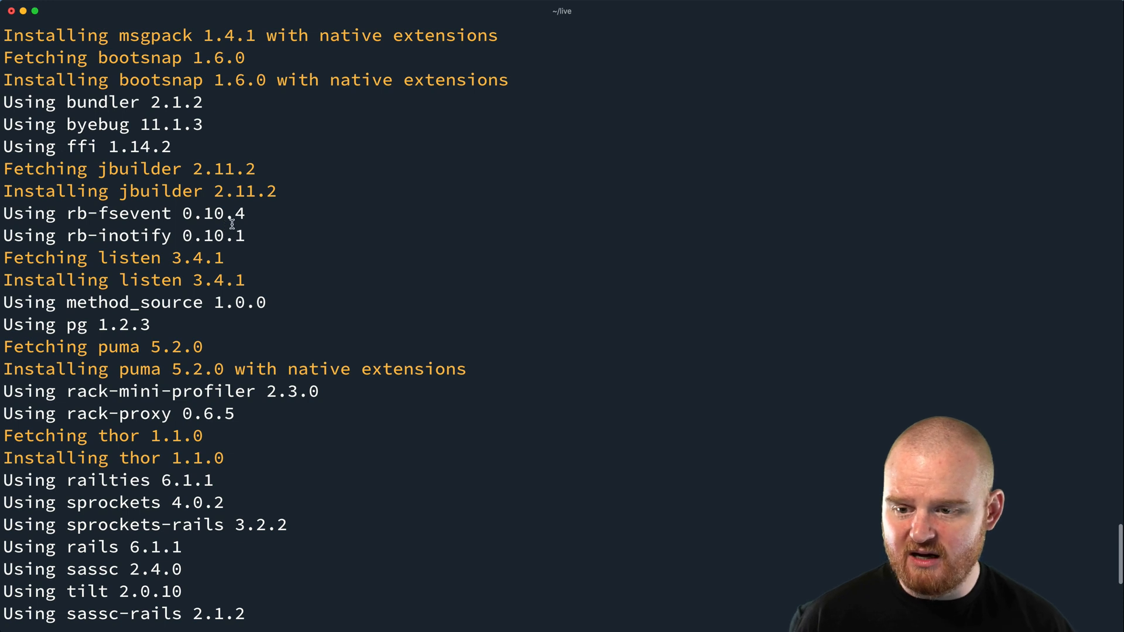
pyautogui.scroll(-3)
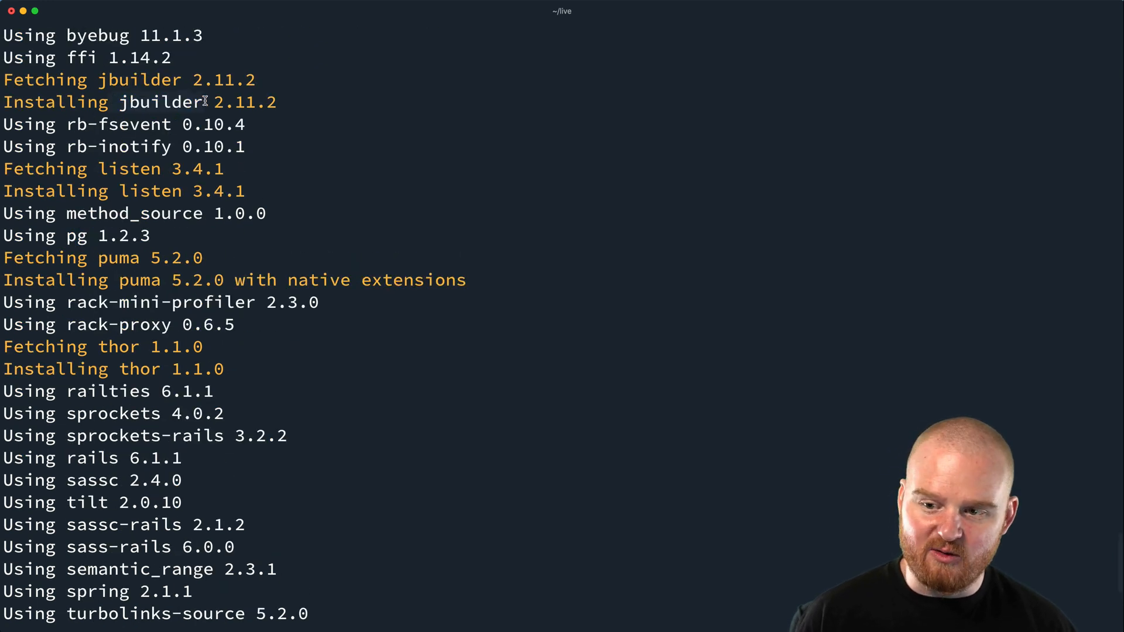
pyautogui.moveTo(230, 214)
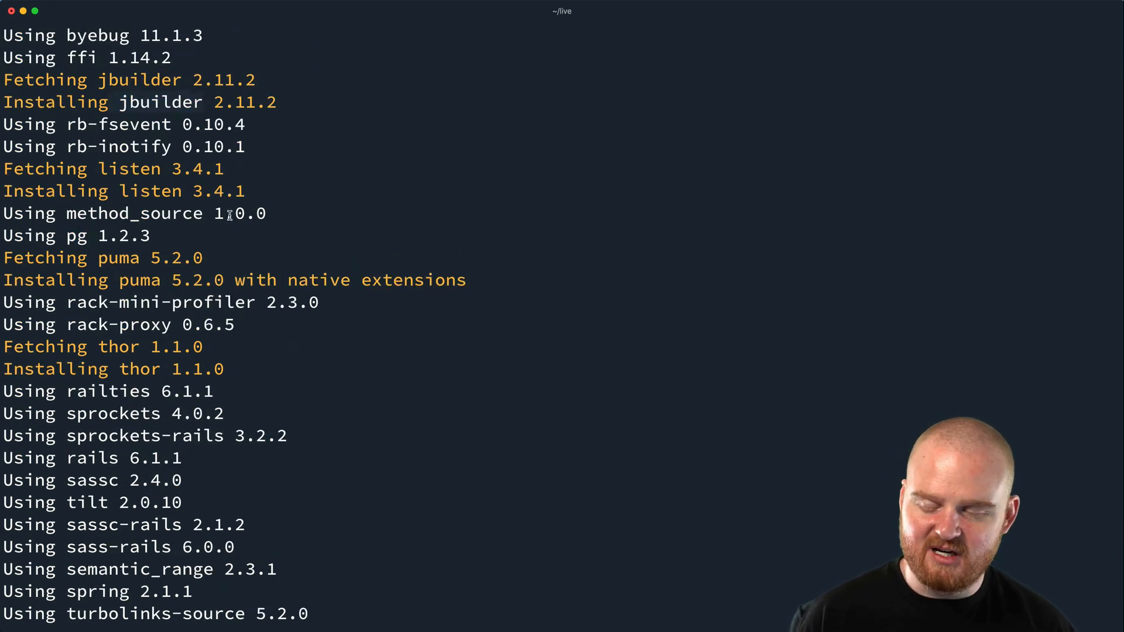
pyautogui.scroll(-3)
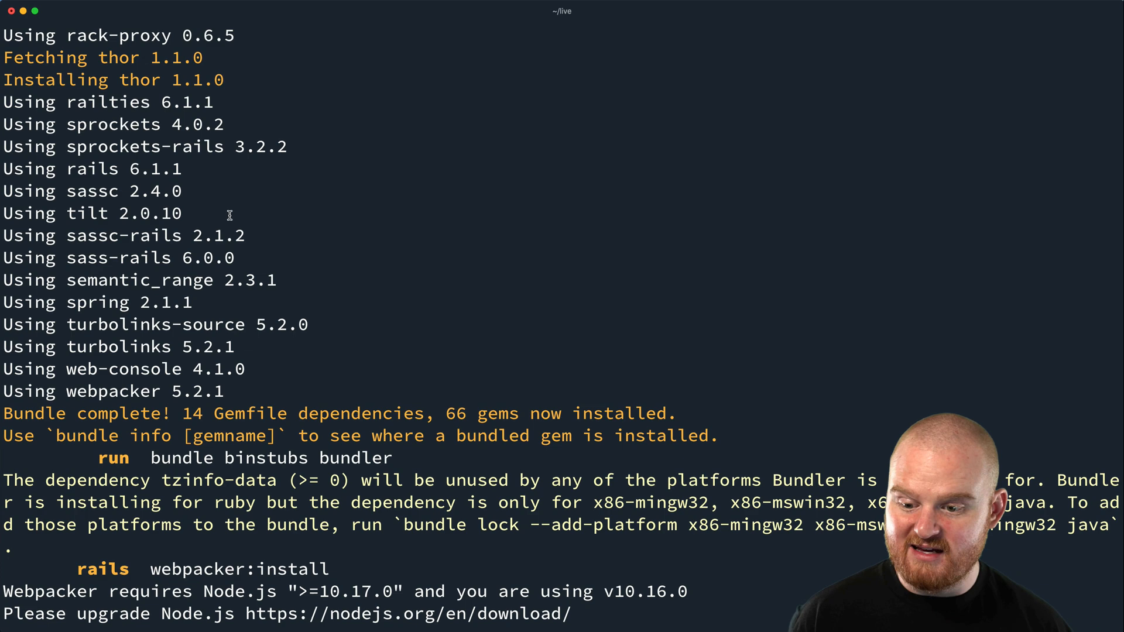
pyautogui.scroll(-3)
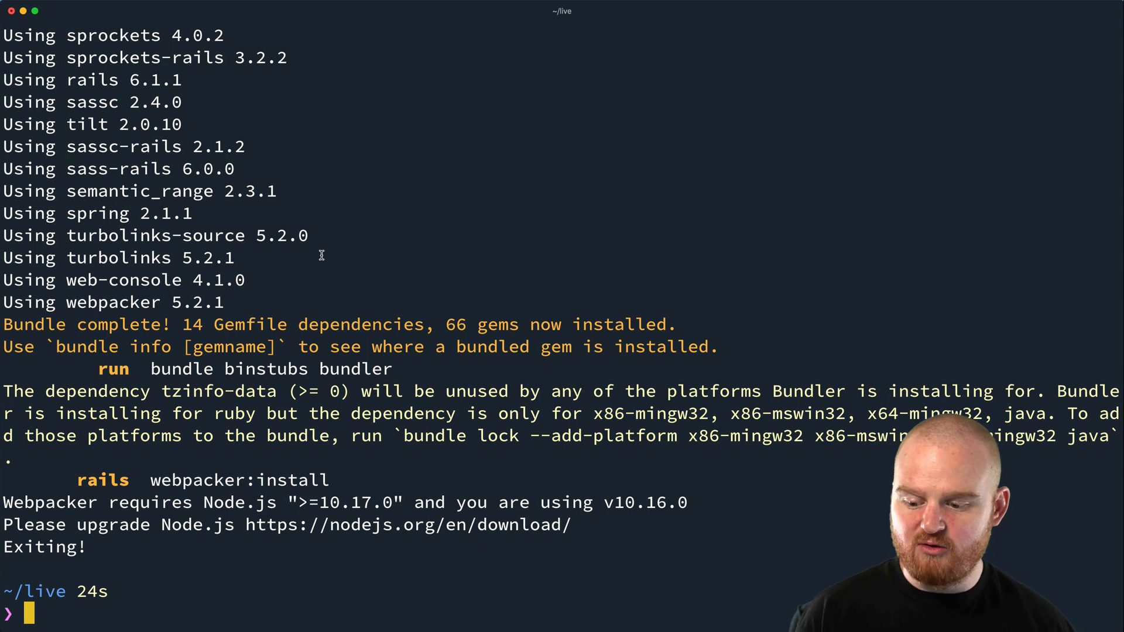
pyautogui.write('rails new models-demo --database=postgresql -T')
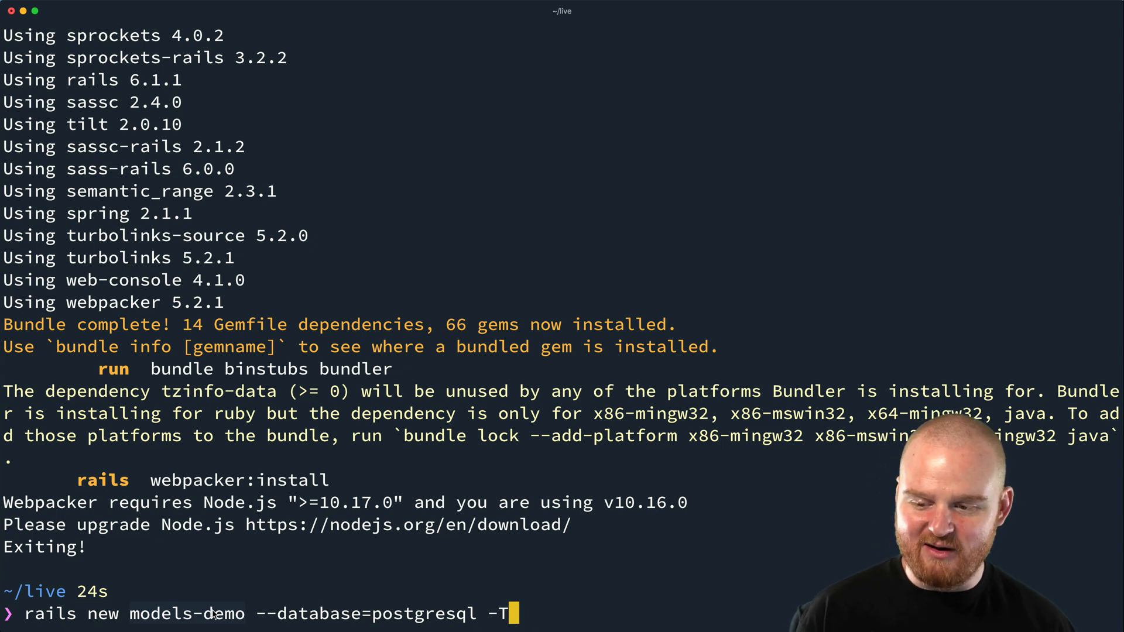
pyautogui.moveTo(325, 586)
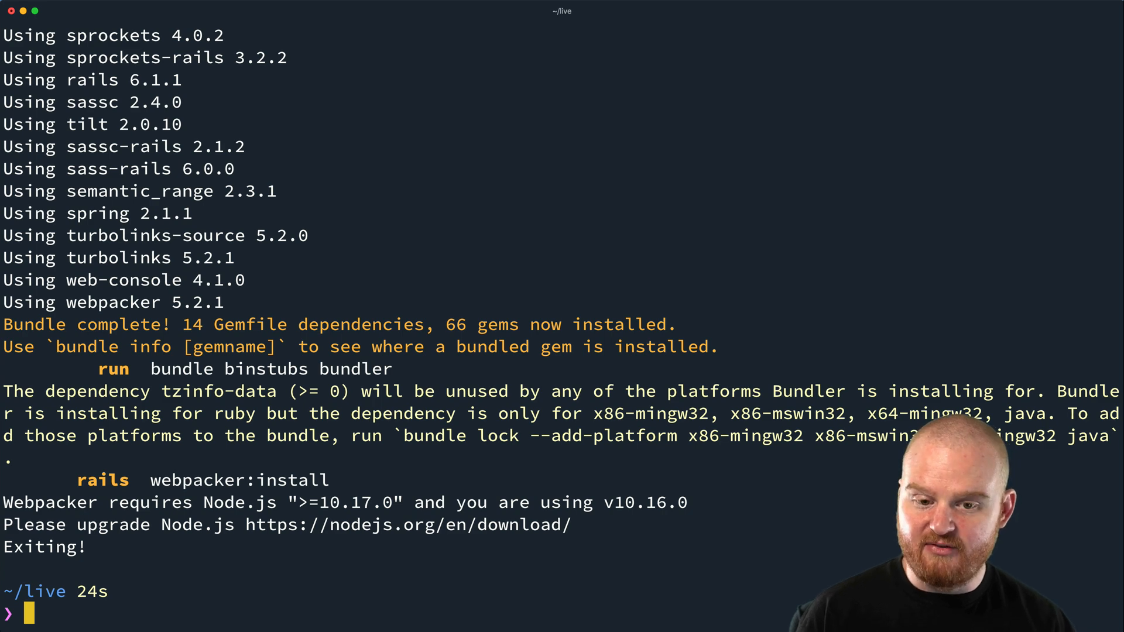
pyautogui.write('cd')
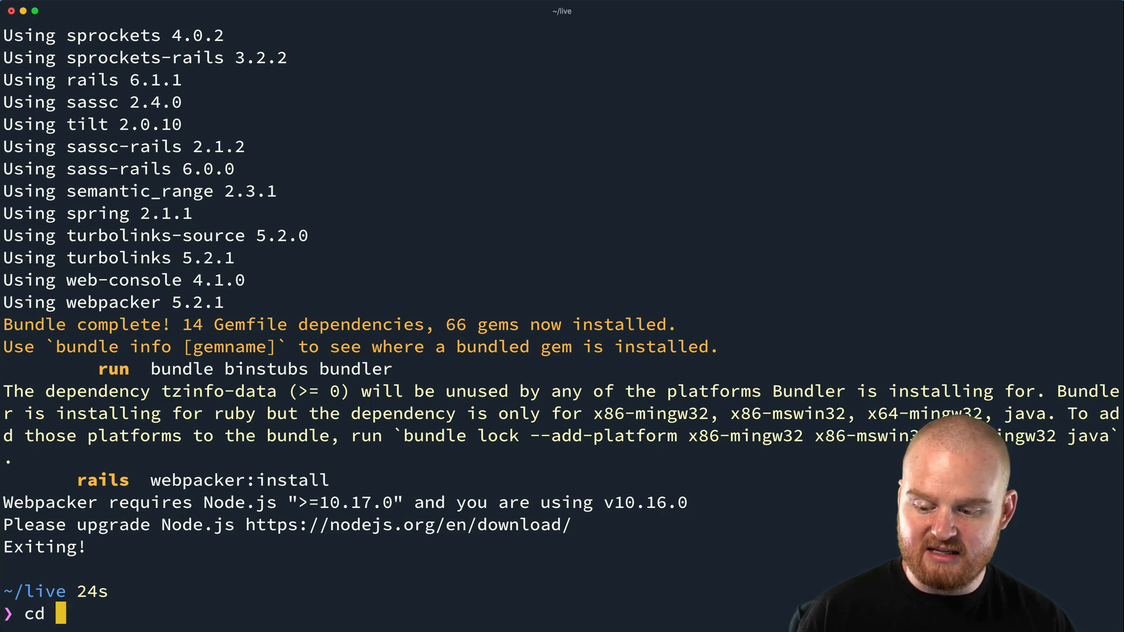
pyautogui.write('models-demo')
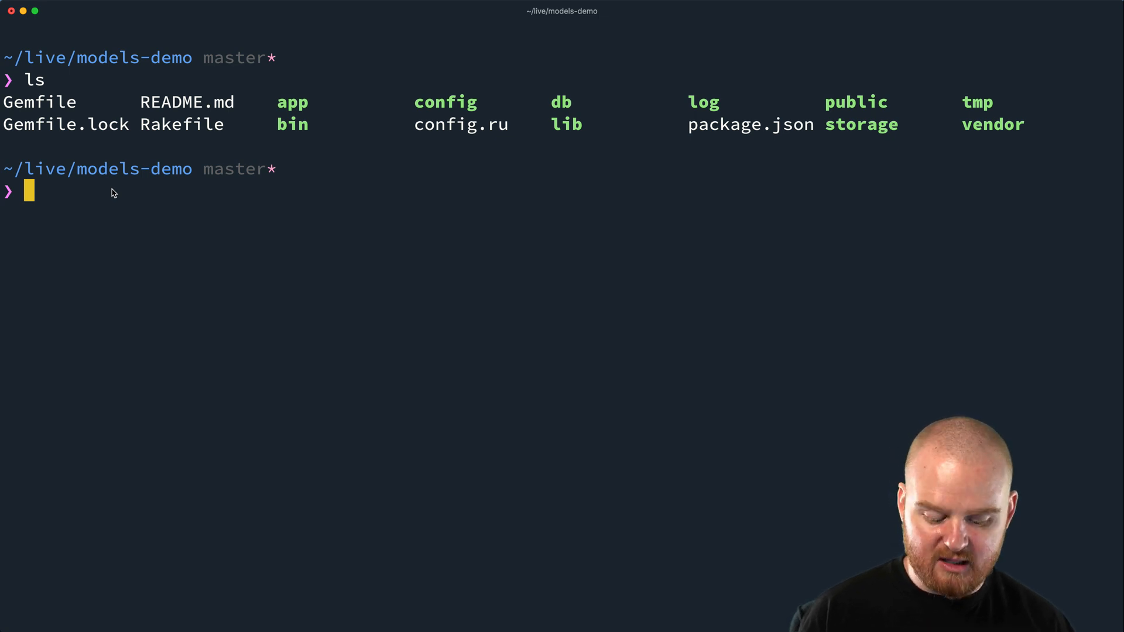
pyautogui.write('rails server')
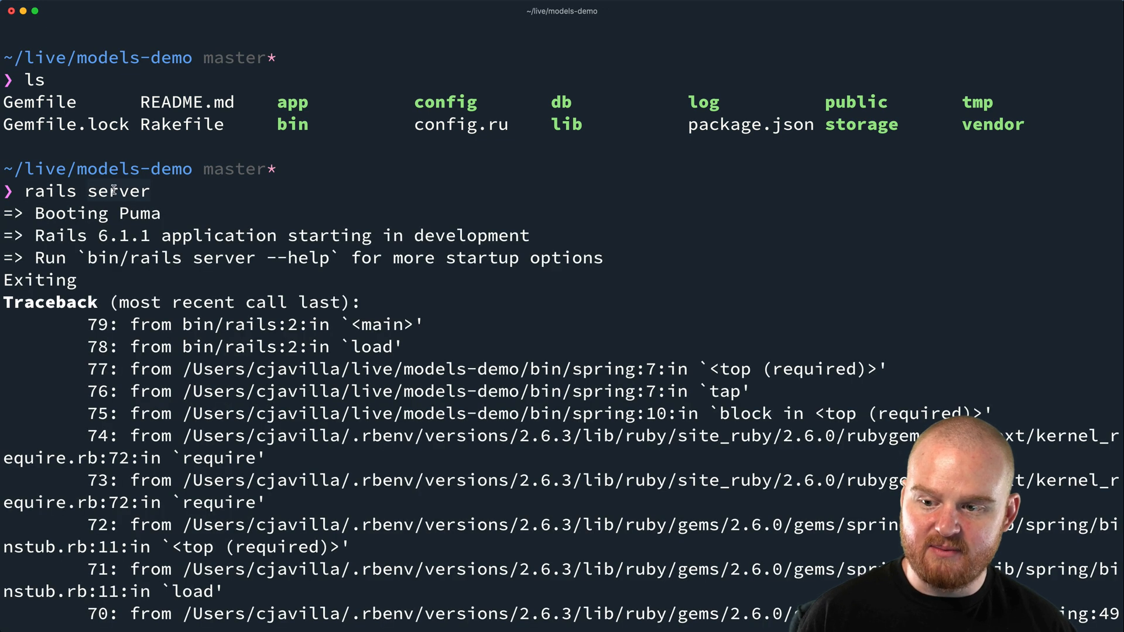
pyautogui.scroll(-3)
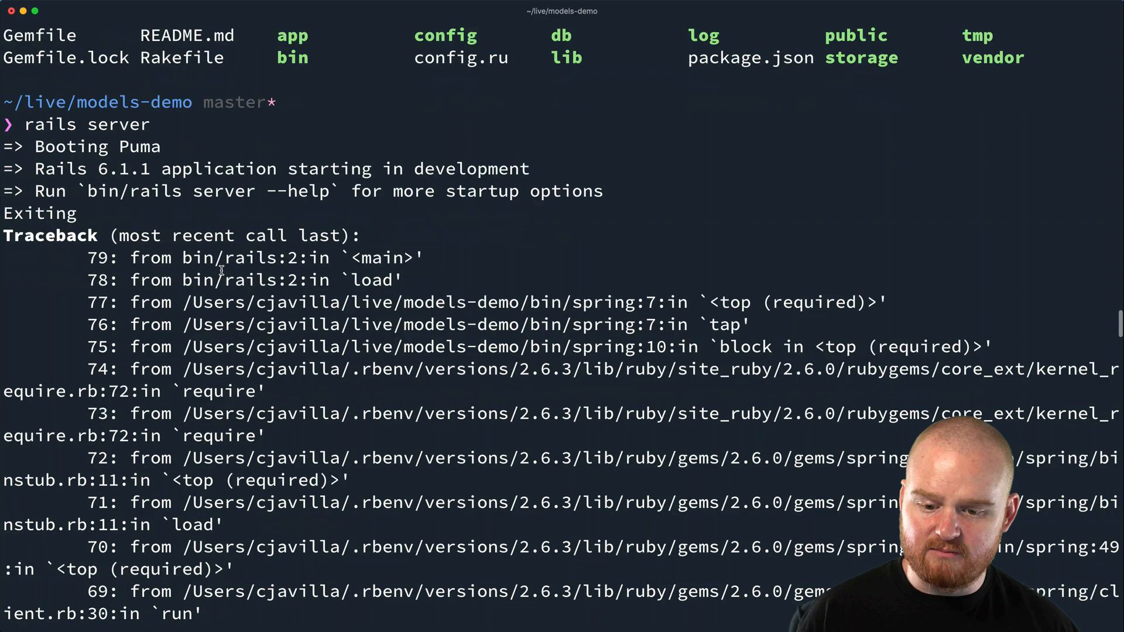
pyautogui.scroll(-3)
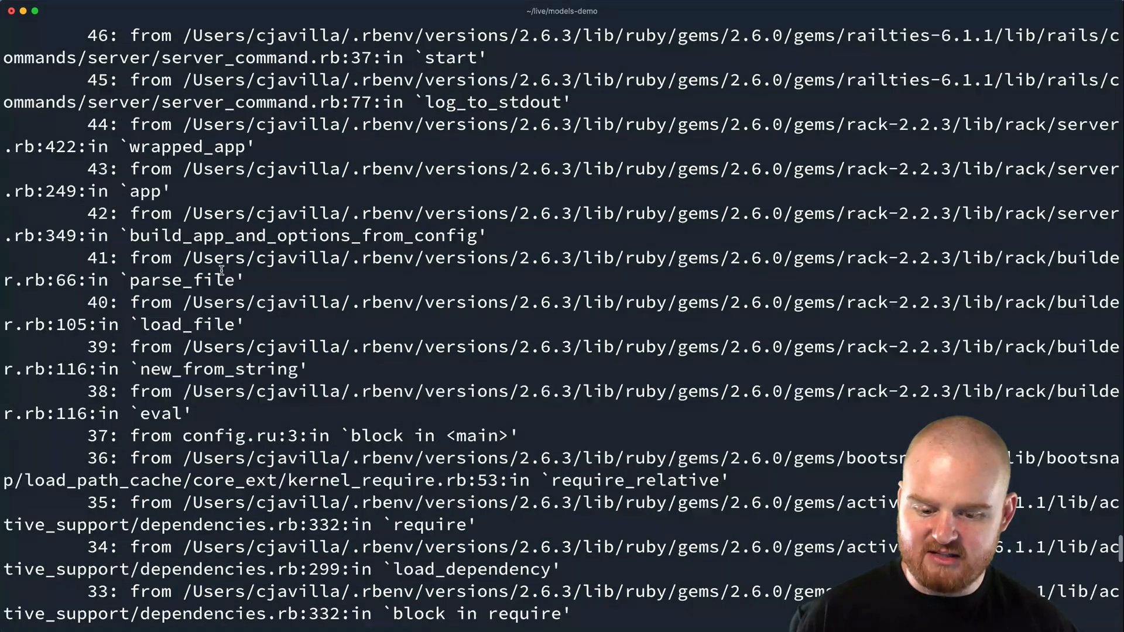
pyautogui.scroll(-3)
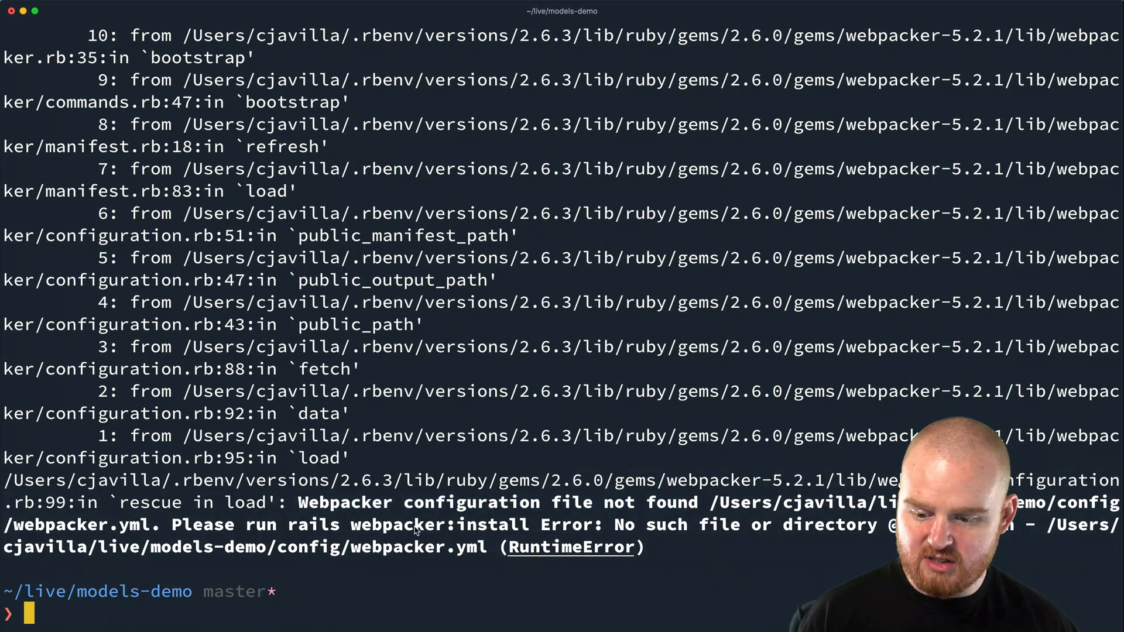
pyautogui.moveTo(280, 529)
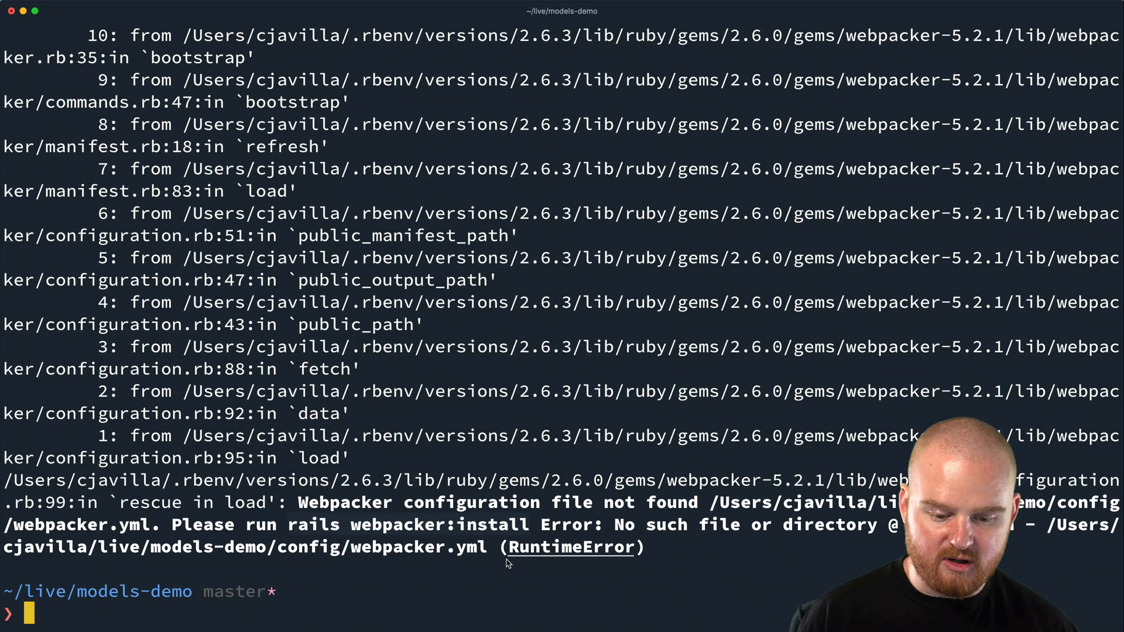
# Run rails webpacker:install, then check which node is used and the nodenv tool
pyautogui.write('rails webpacker:install')
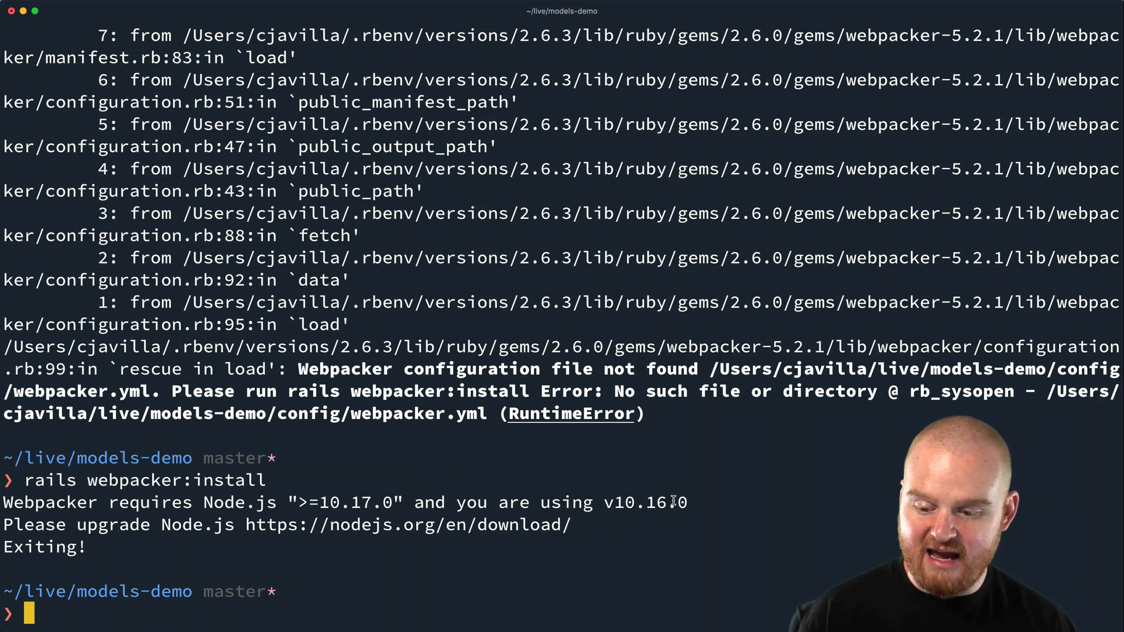
pyautogui.write('which node')
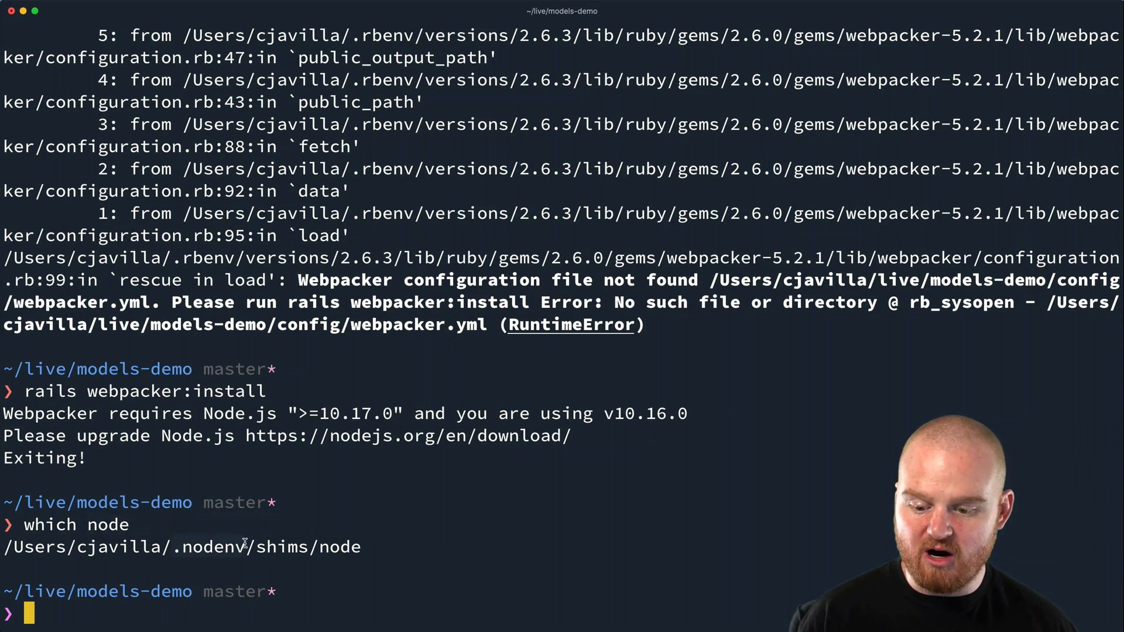
pyautogui.moveTo(291, 546)
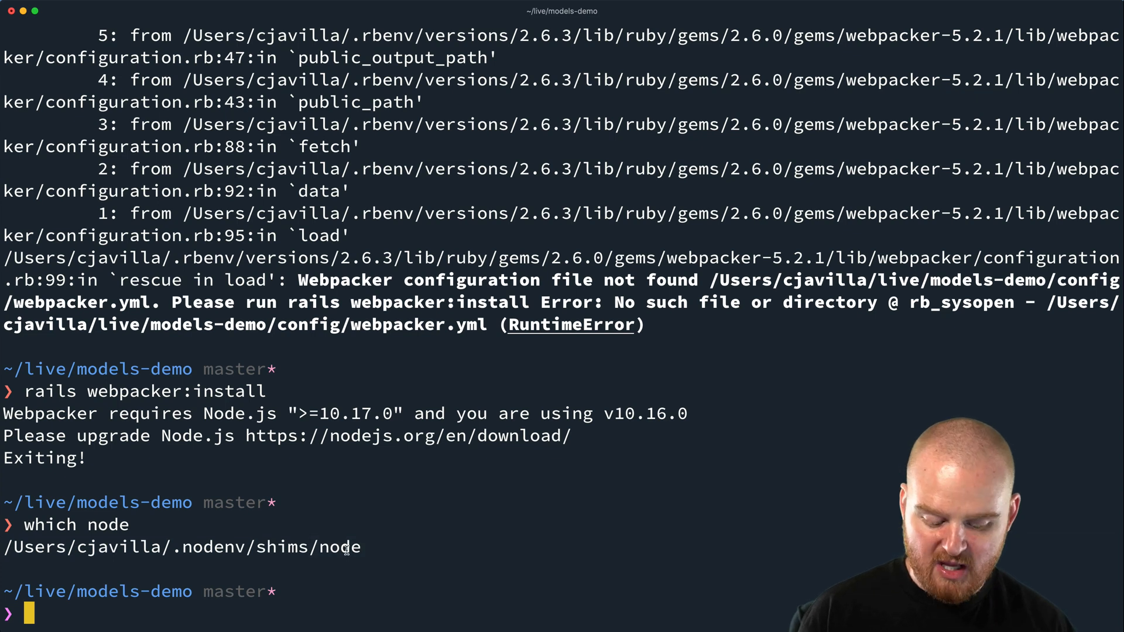
pyautogui.write('n')
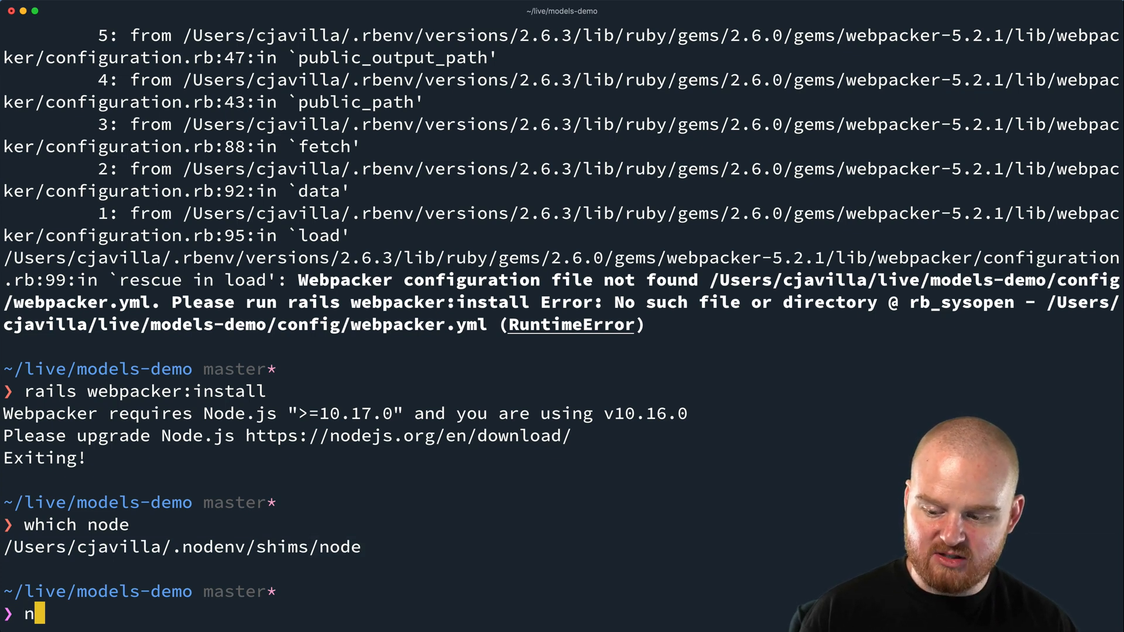
pyautogui.write('od')
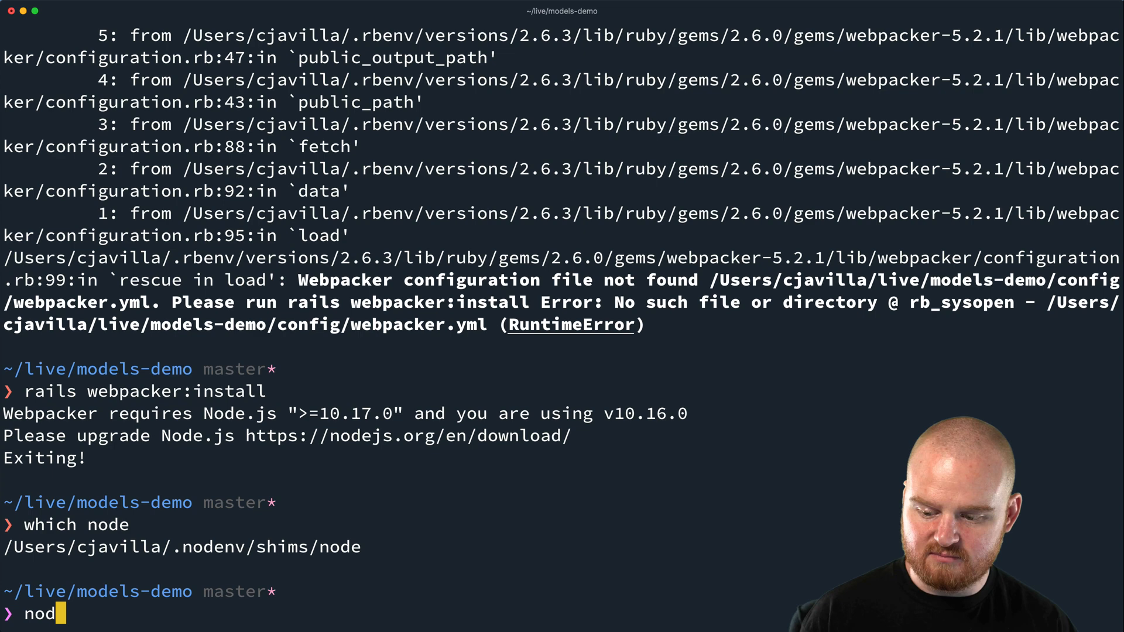
pyautogui.write('env')
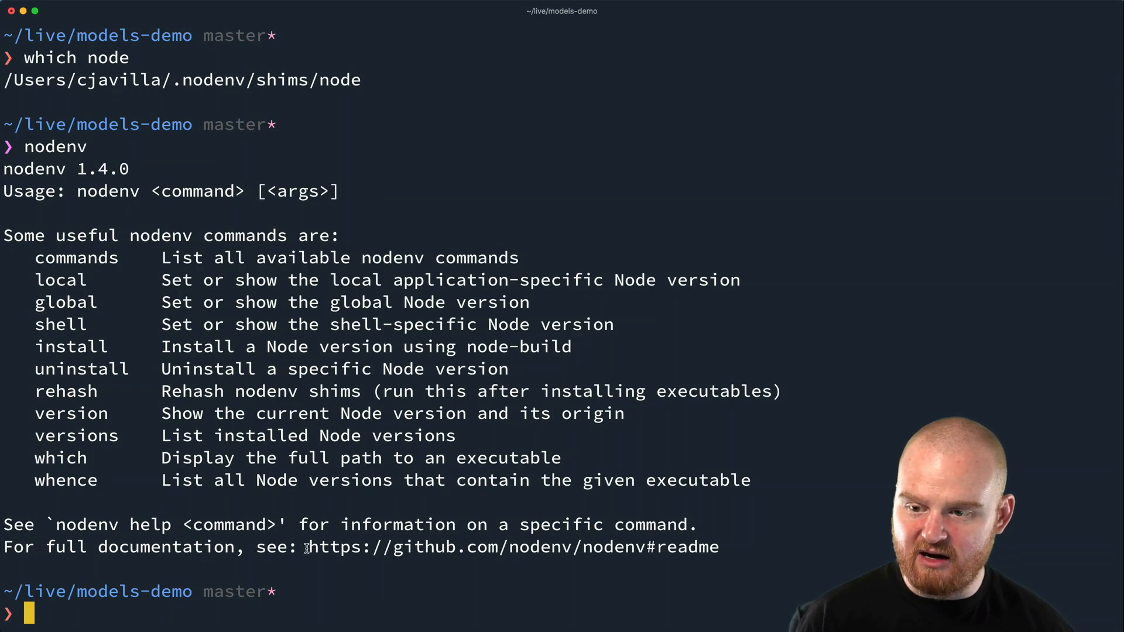
pyautogui.moveTo(638, 463)
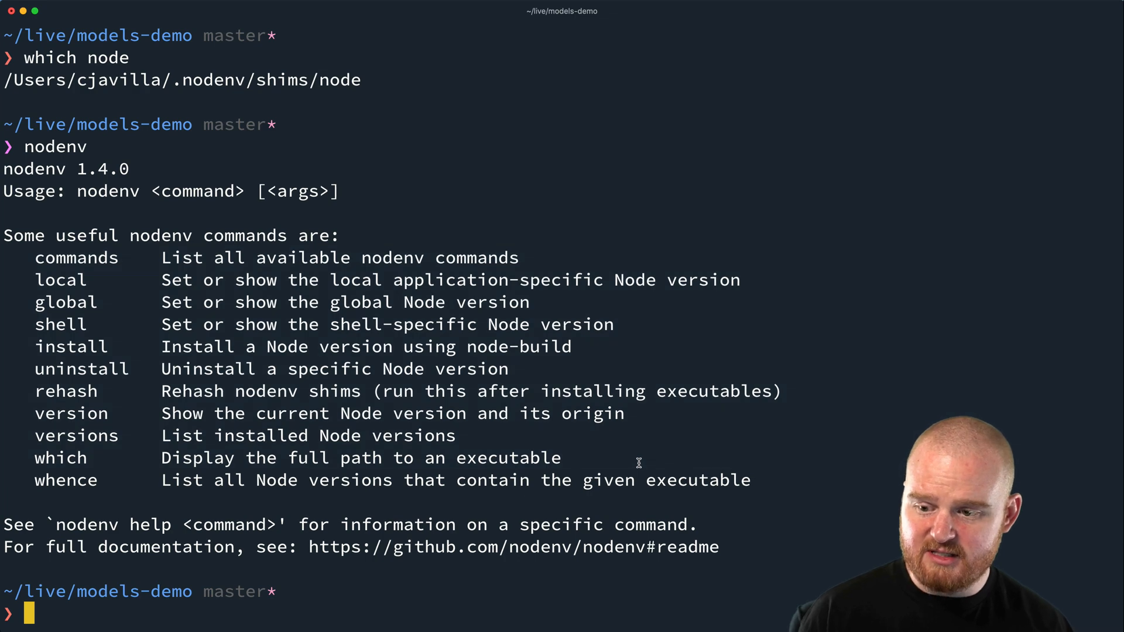
# List nodenv versions, set Node 10.17.0 locally, and recheck which node
pyautogui.write('nodenv')
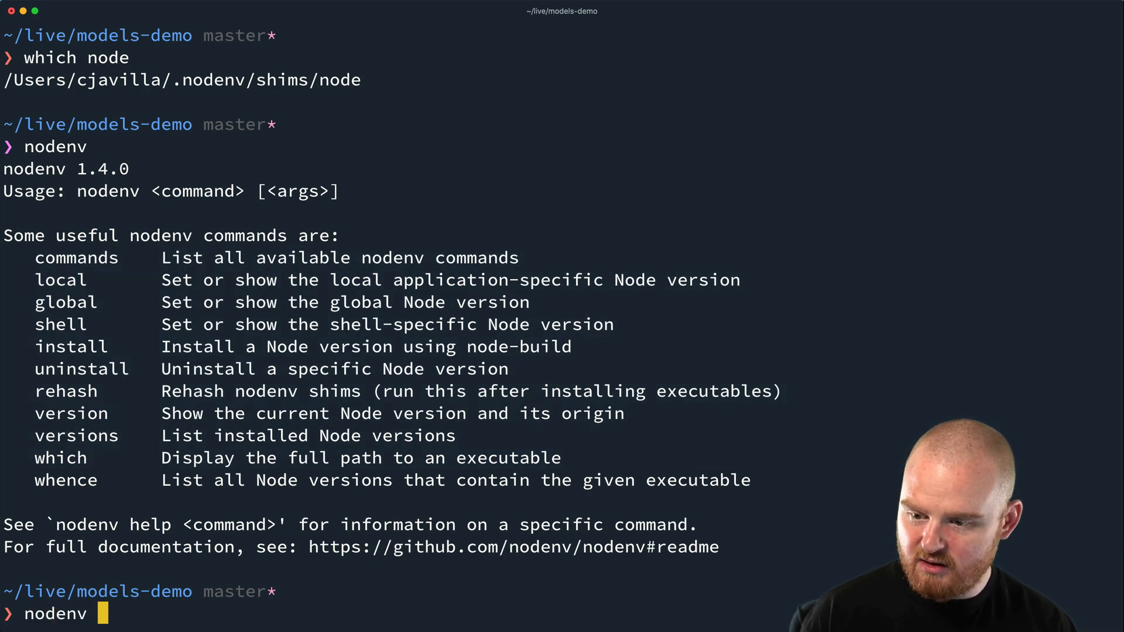
pyautogui.write('versions')
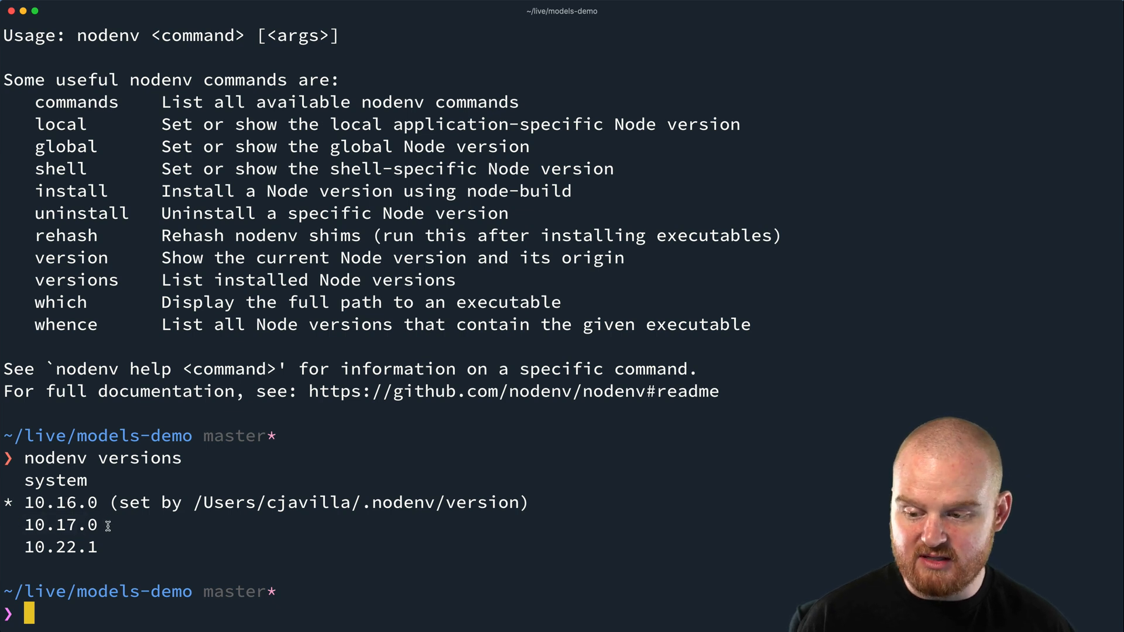
pyautogui.write('nodenv')
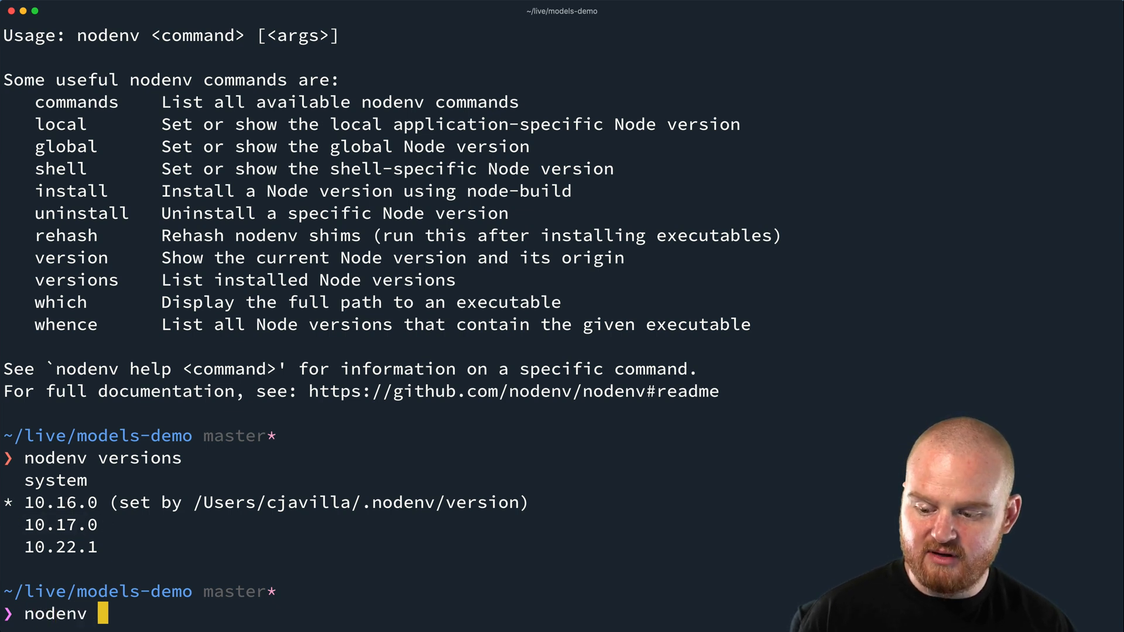
pyautogui.write('local')
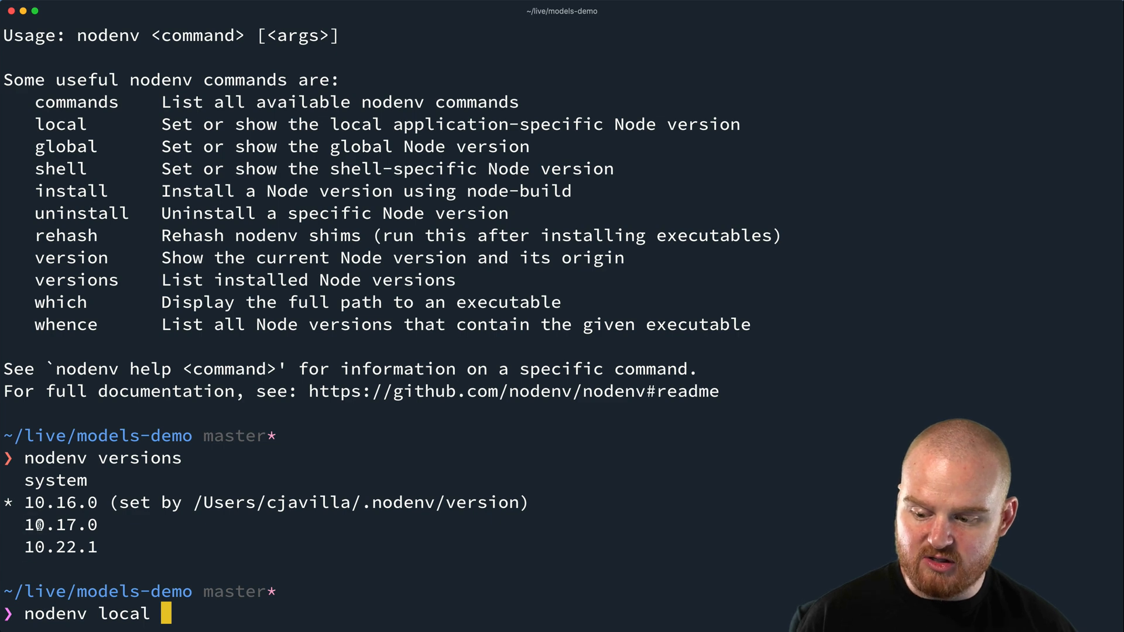
pyautogui.write('10.17.0')
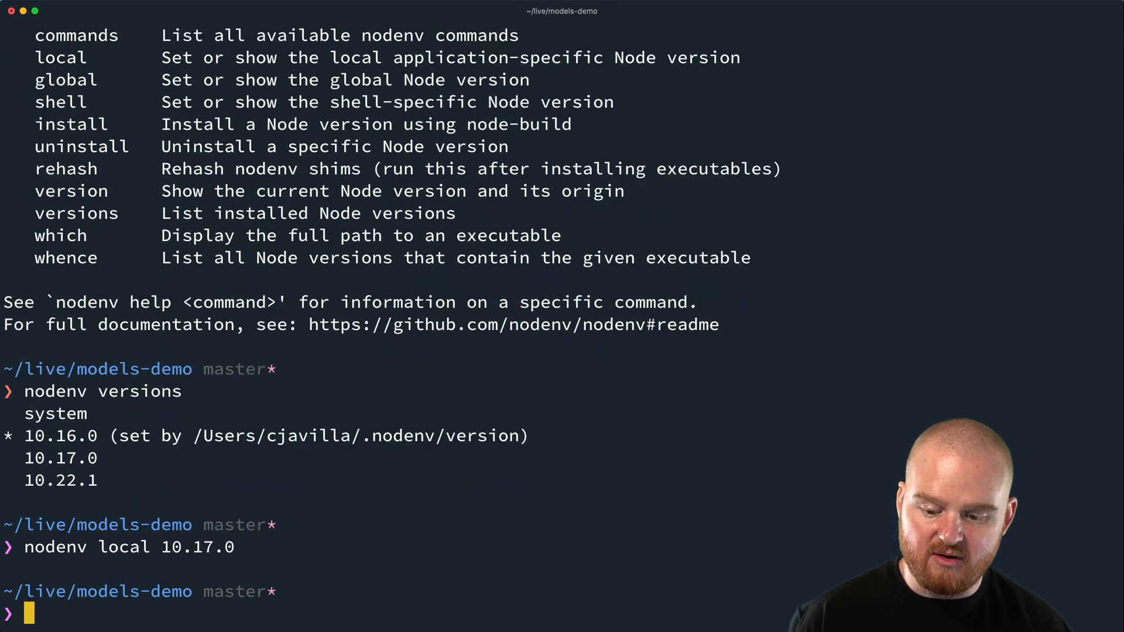
pyautogui.write('which node')
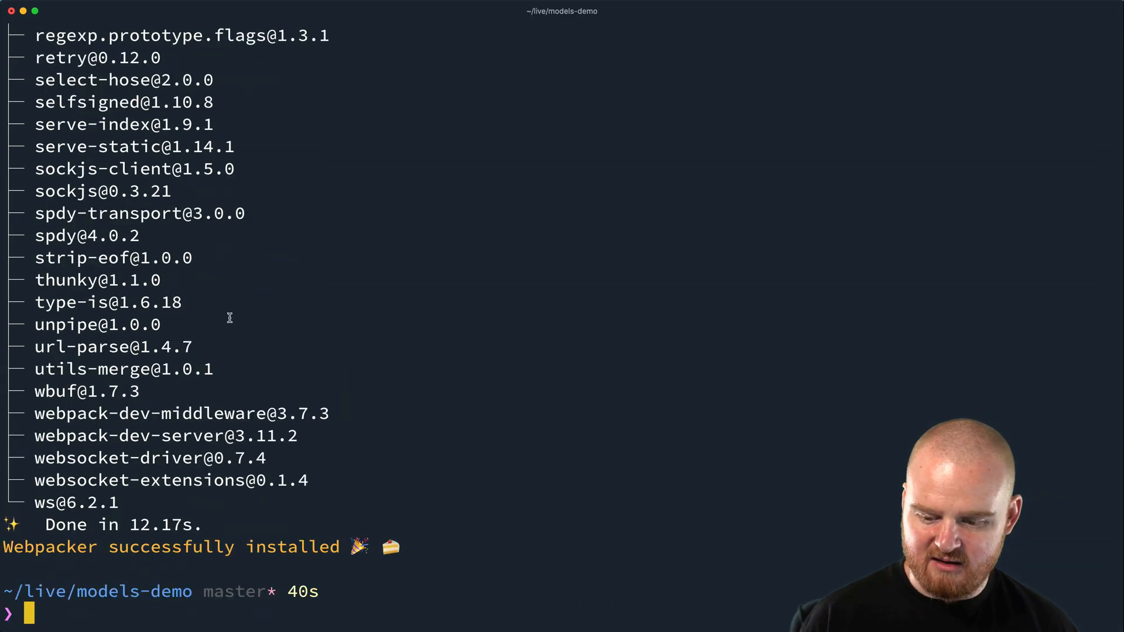
pyautogui.moveTo(476, 318)
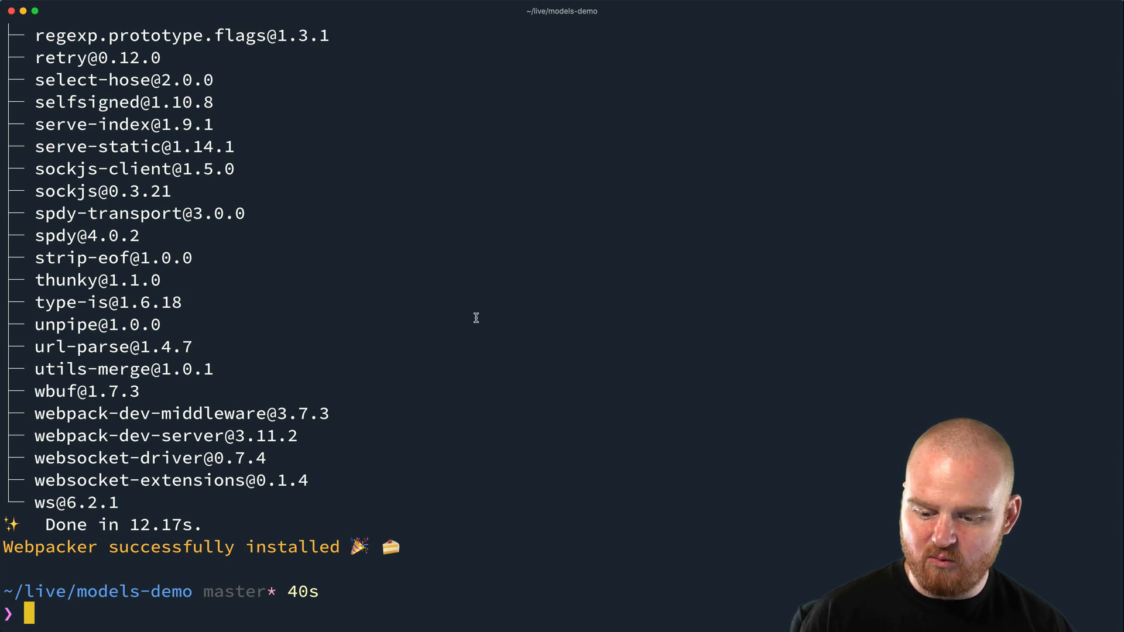
# Clear the terminal with the clear command
pyautogui.write('clear')
pyautogui.write('rails server')
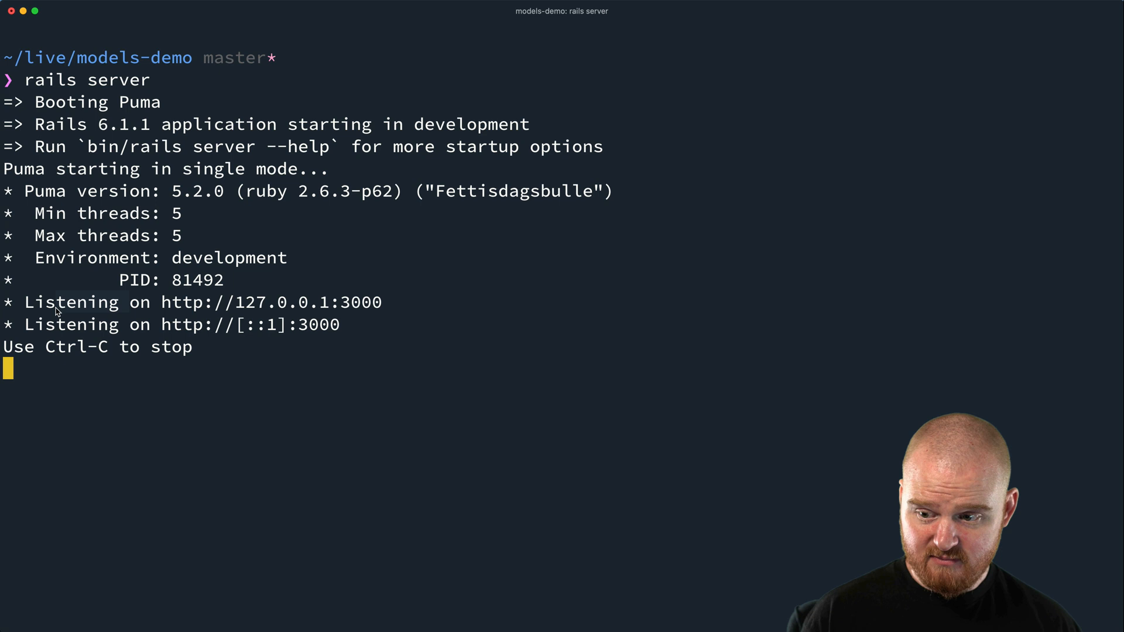
pyautogui.moveTo(229, 307)
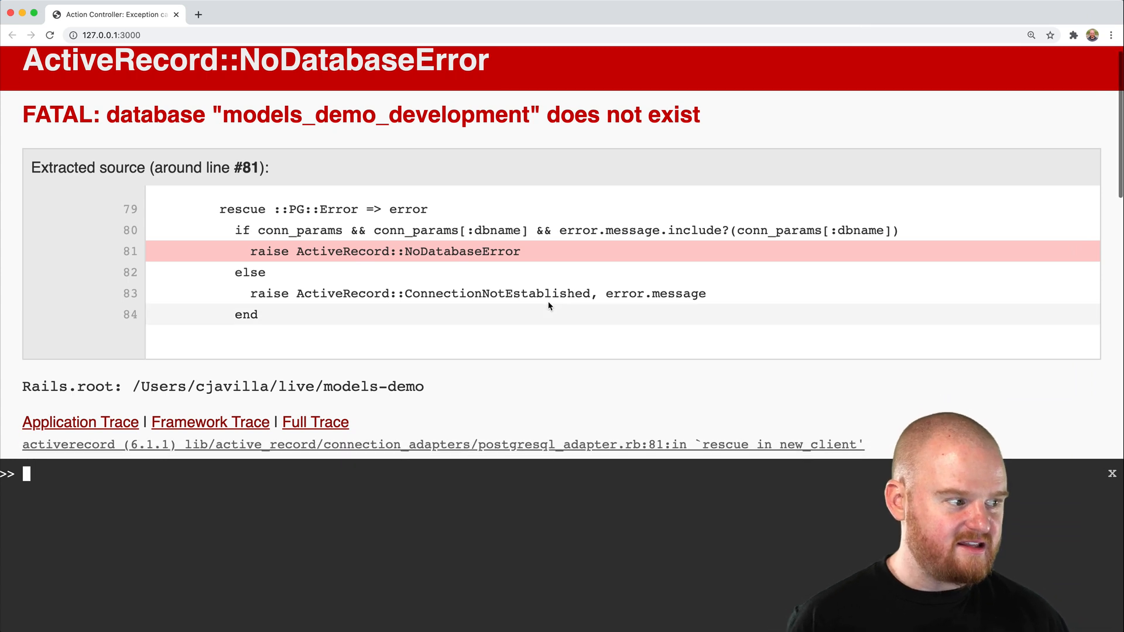
# Scroll through the NoDatabaseError details for models_demo_development
pyautogui.scroll(-3)
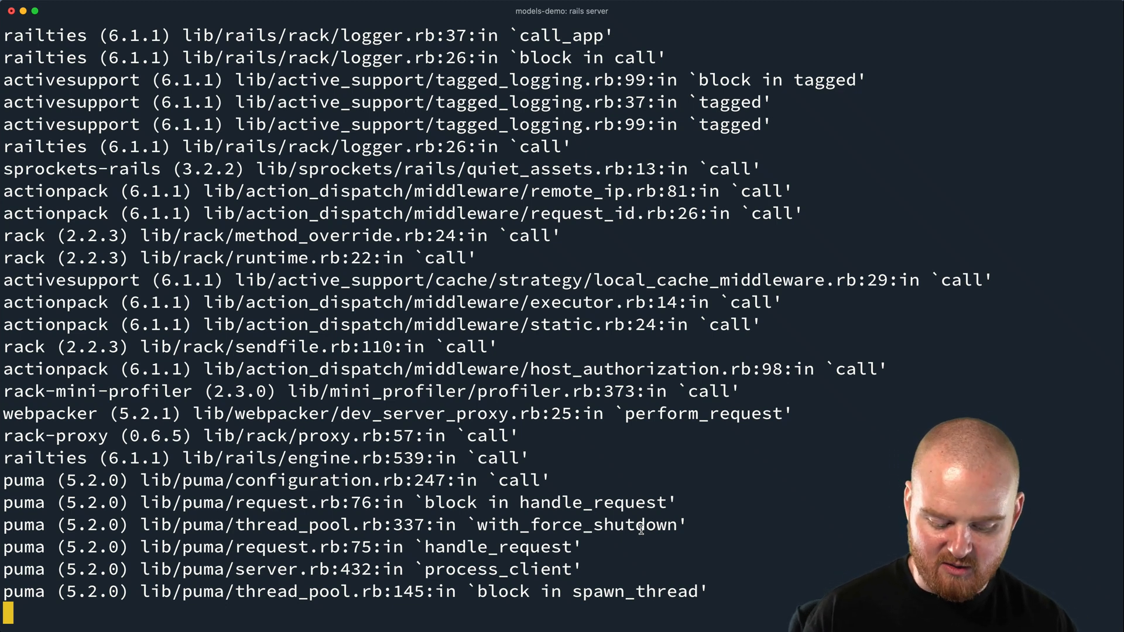
pyautogui.moveTo(750, 476)
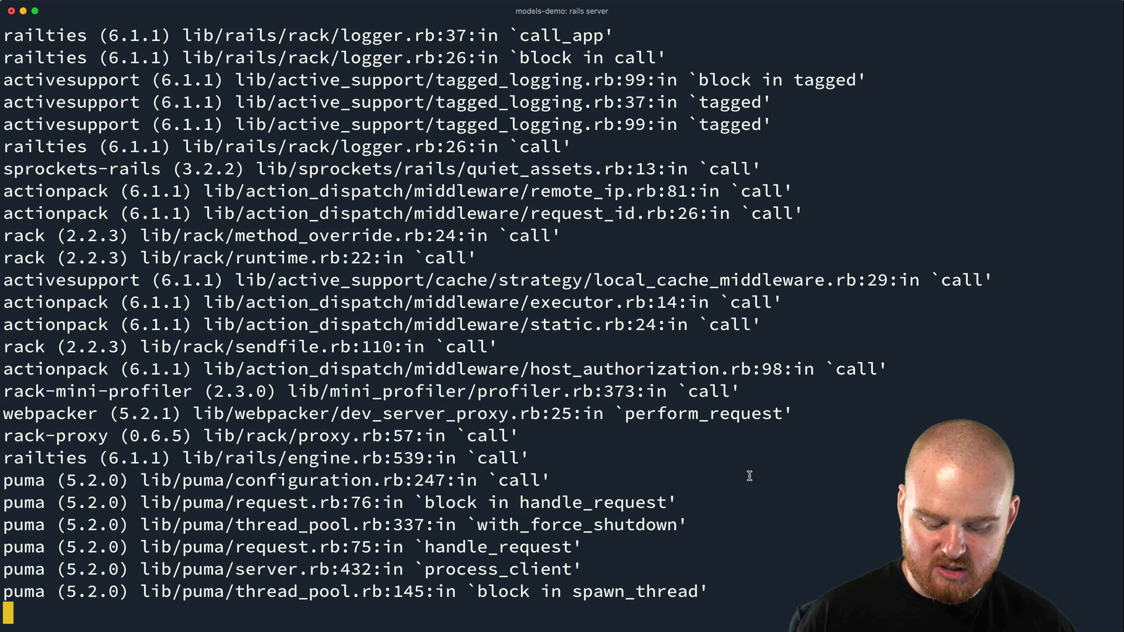
# Stop Puma, run rails db:create for the development and test databases, then restart rails server
pyautogui.press('ctrl+c')
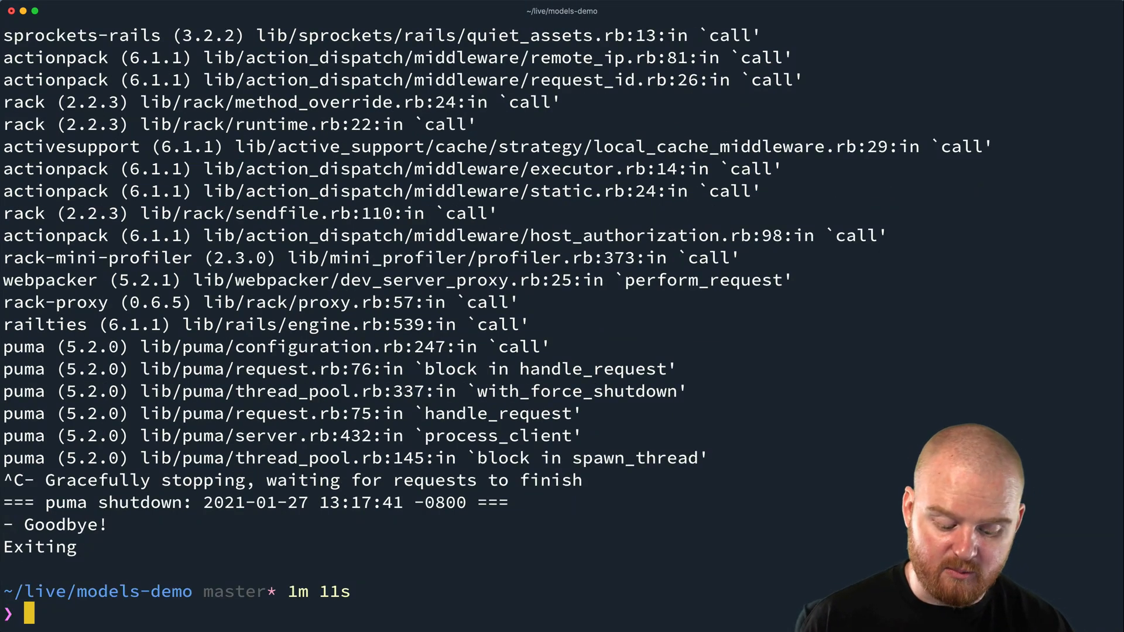
pyautogui.press('ctrl+l')
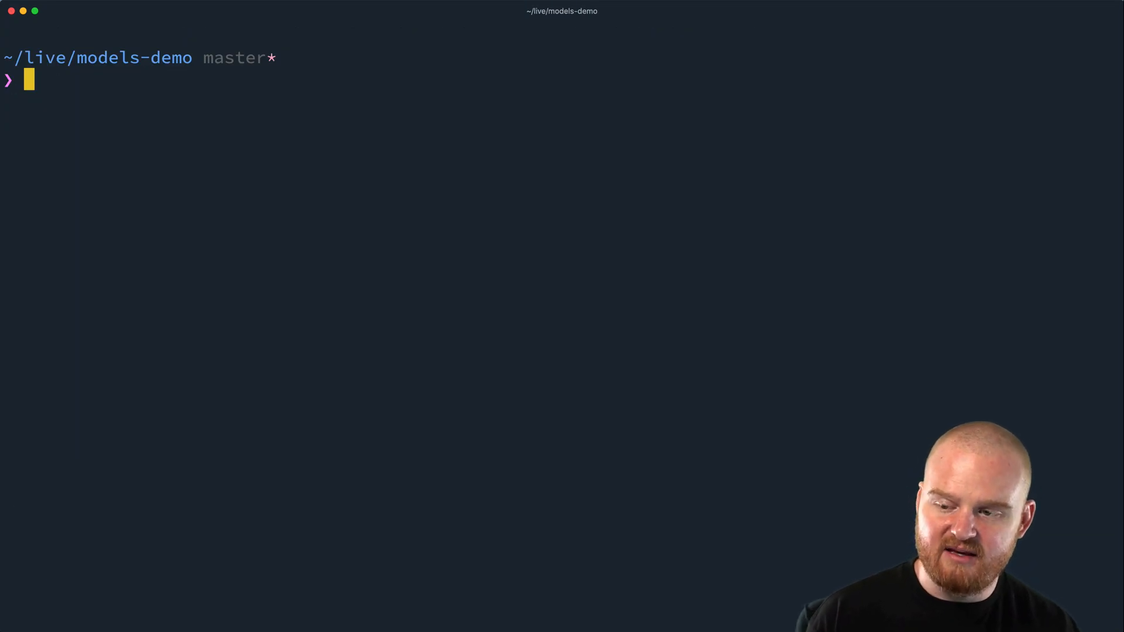
pyautogui.write('rail')
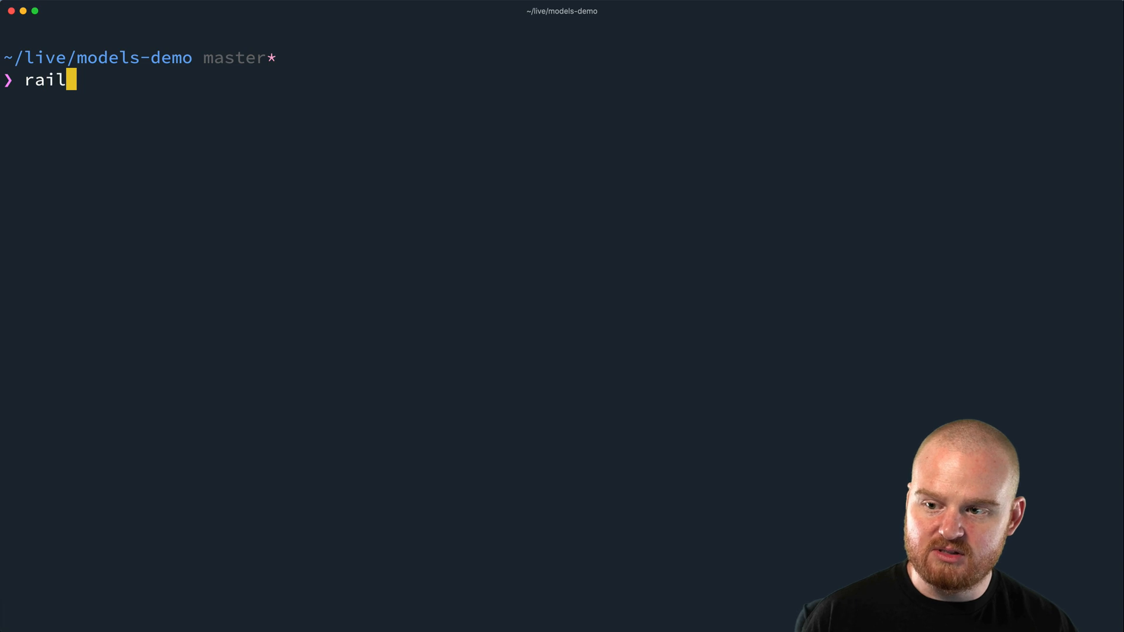
pyautogui.write('s db:')
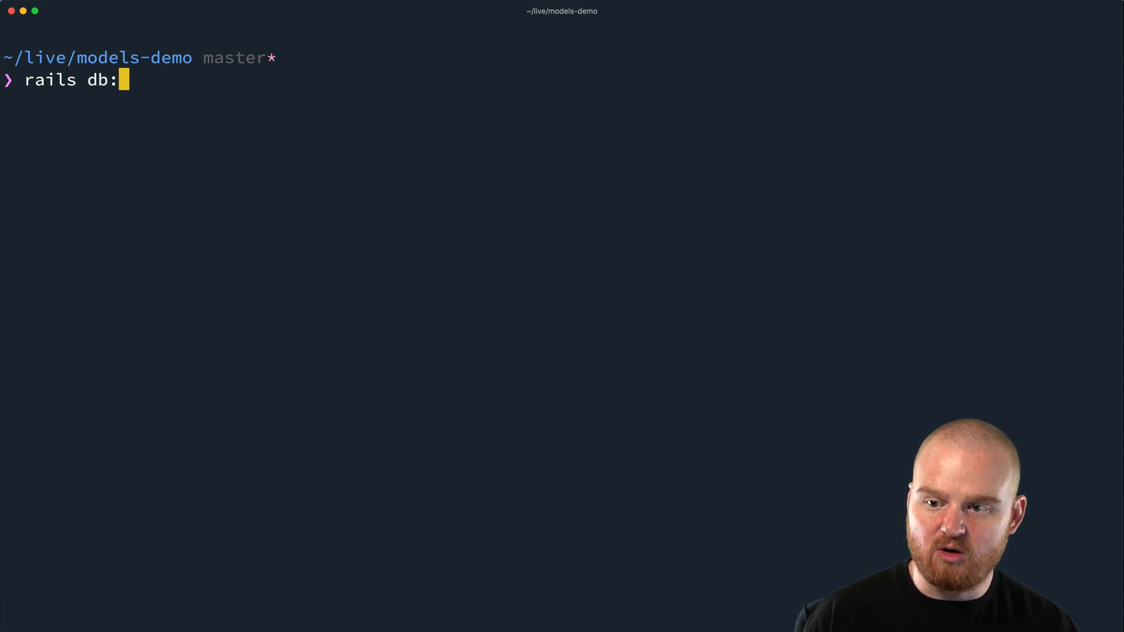
pyautogui.write('create')
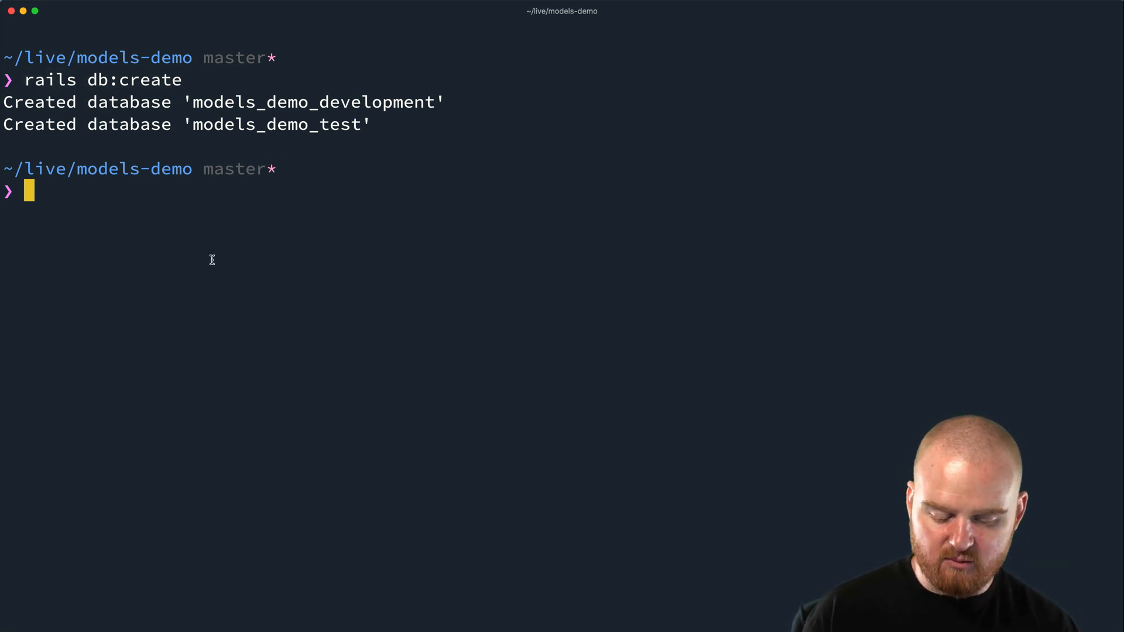
pyautogui.write('rails server')
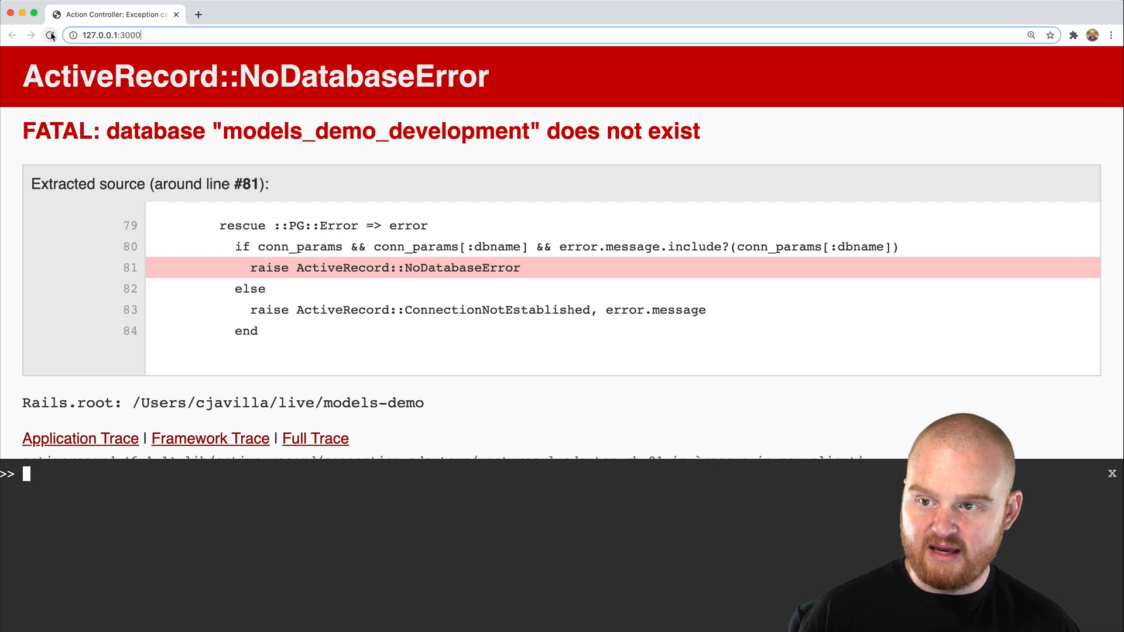
# Reload 127.0.0.1:3000 in Chrome to display the Rails welcome page
pyautogui.click(51, 35)
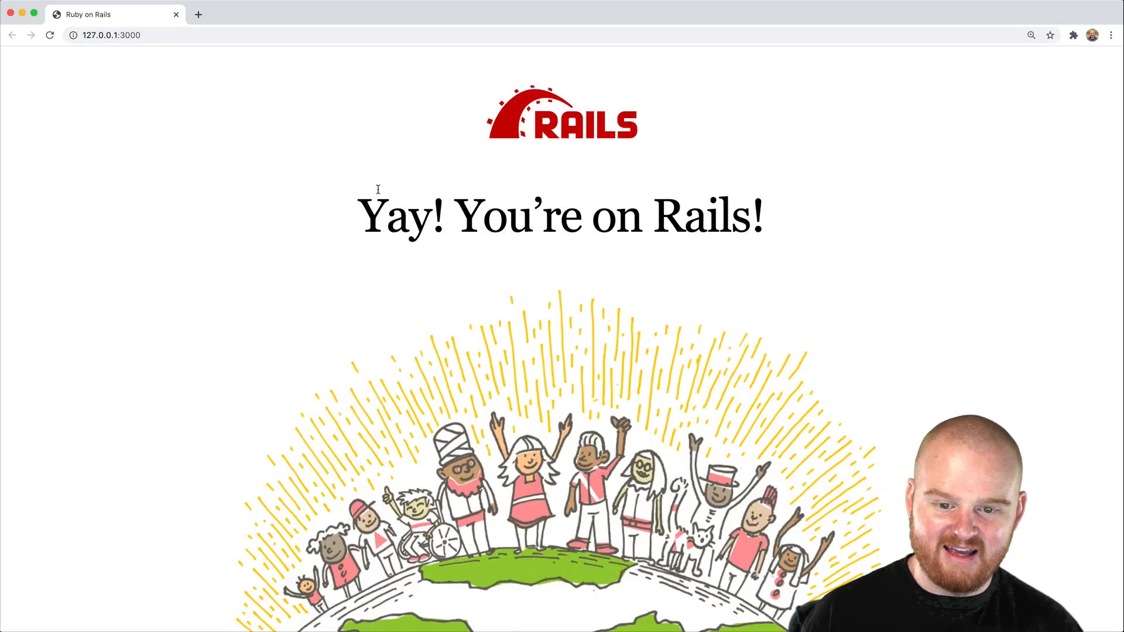
pyautogui.moveTo(935, 350)
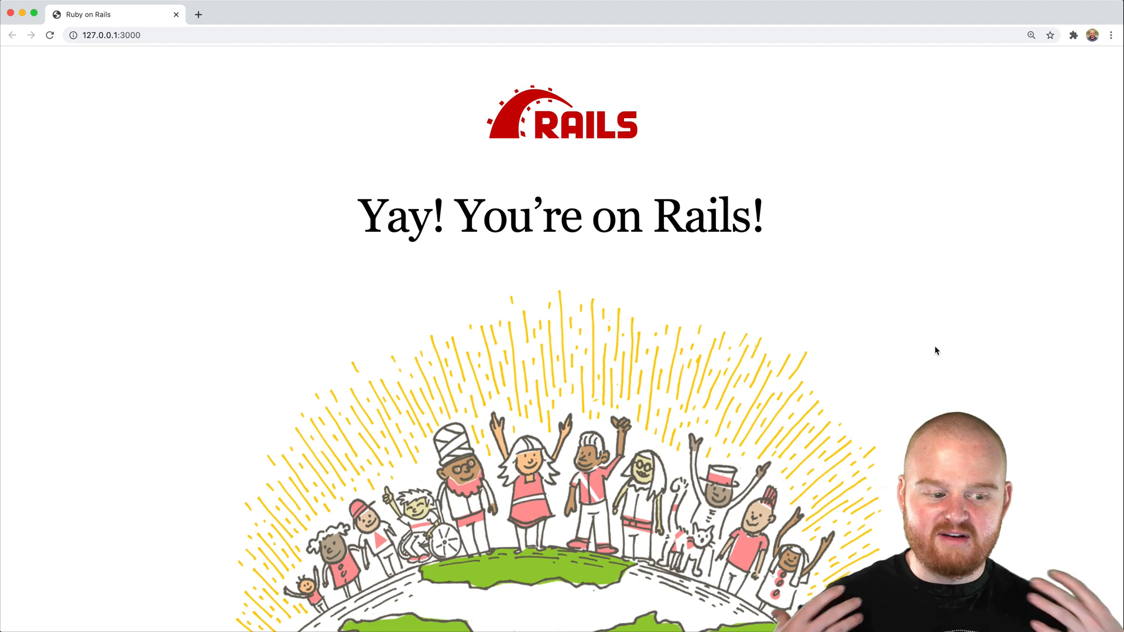